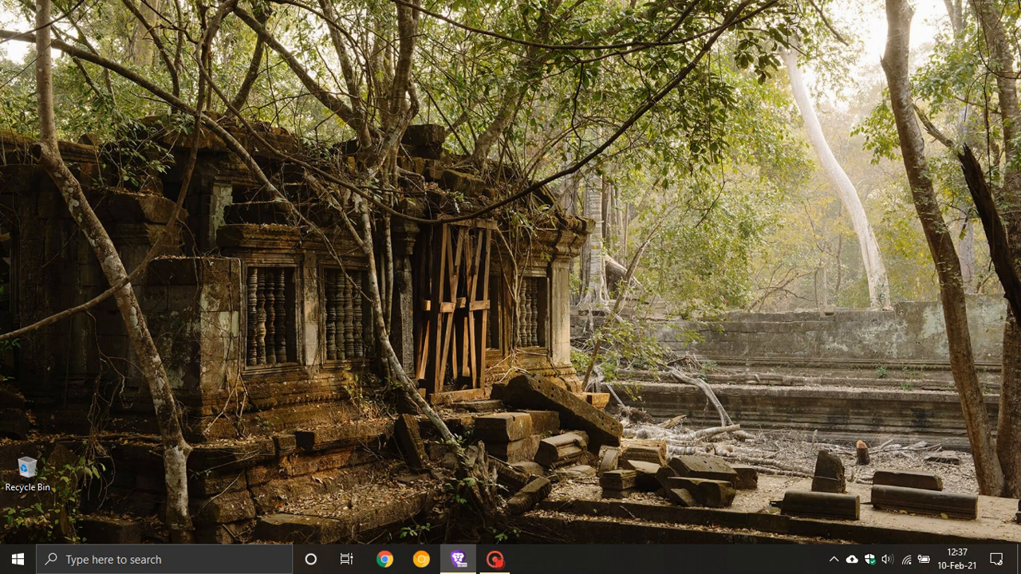
{"action": "mouse_move", "coordinate": [264, 420]}
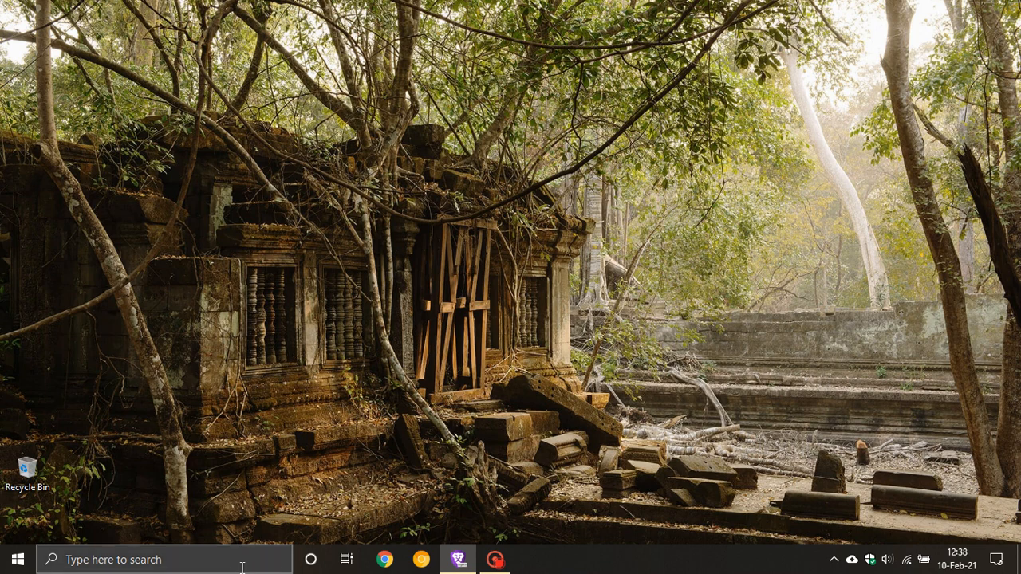
Step: Search the taskbar for "sett" and launch the Settings app from Best match
{"action": "left_click", "coordinate": [160, 559]}
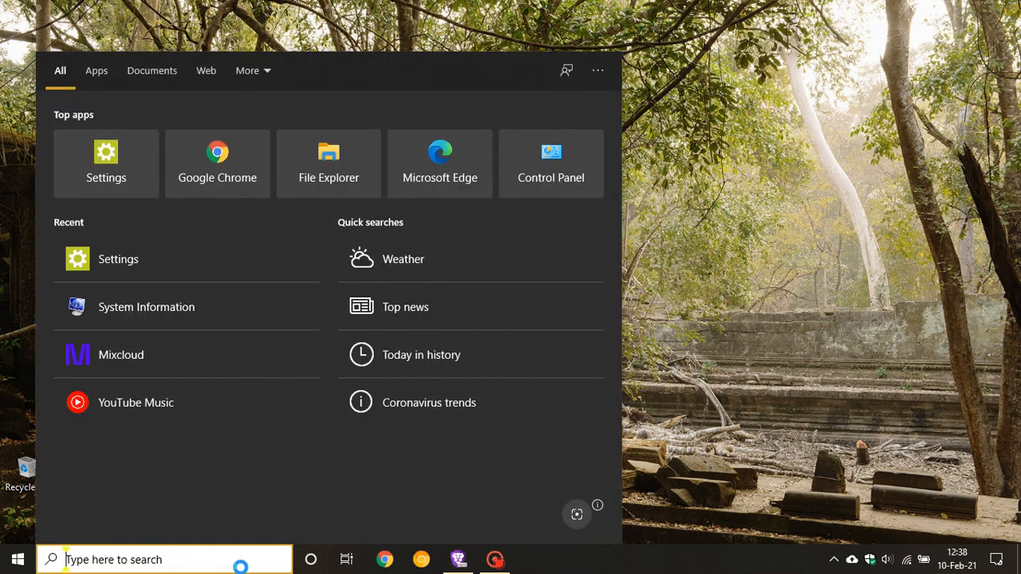
{"action": "type", "text": "sett"}
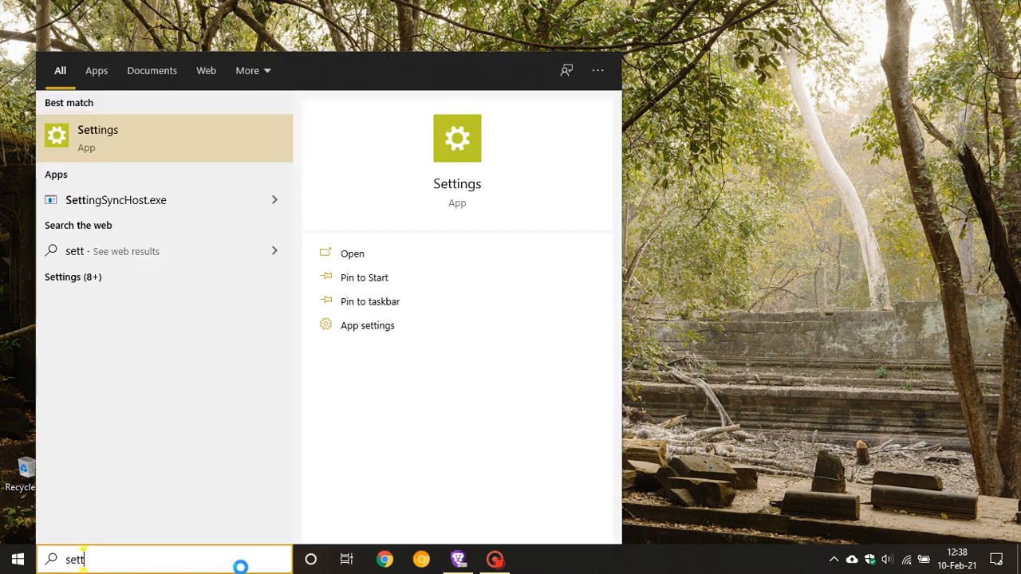
{"action": "left_click", "coordinate": [352, 253]}
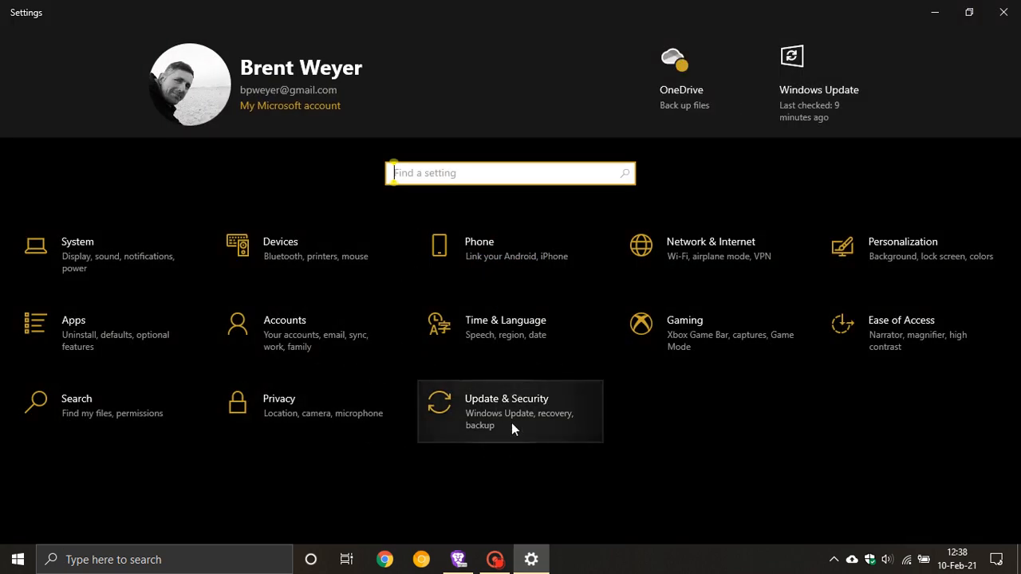
Step: Go to Update & Security and start checking for new Windows updates
{"action": "left_click", "coordinate": [506, 411]}
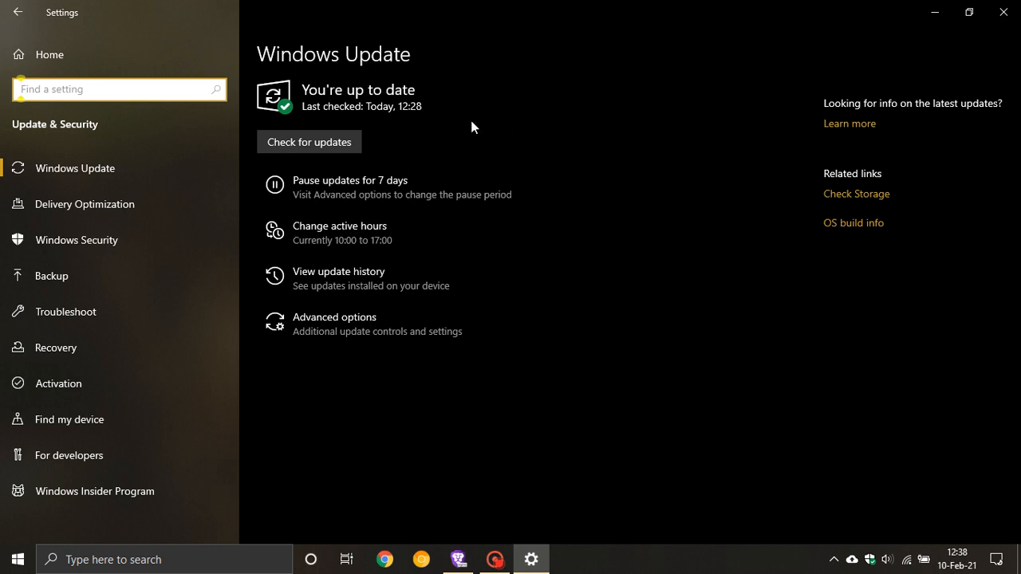
{"action": "mouse_move", "coordinate": [381, 168]}
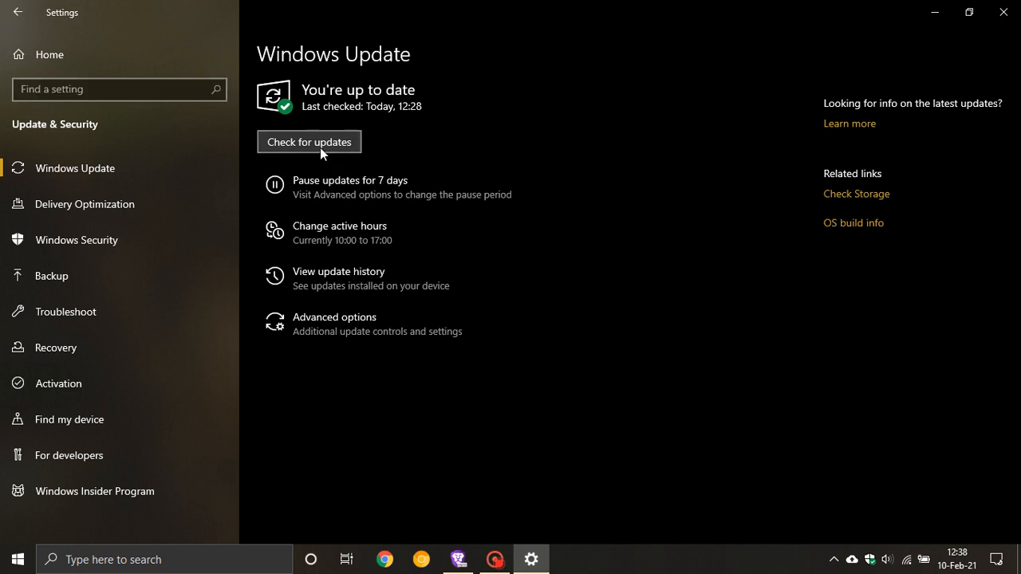
{"action": "left_click", "coordinate": [308, 141]}
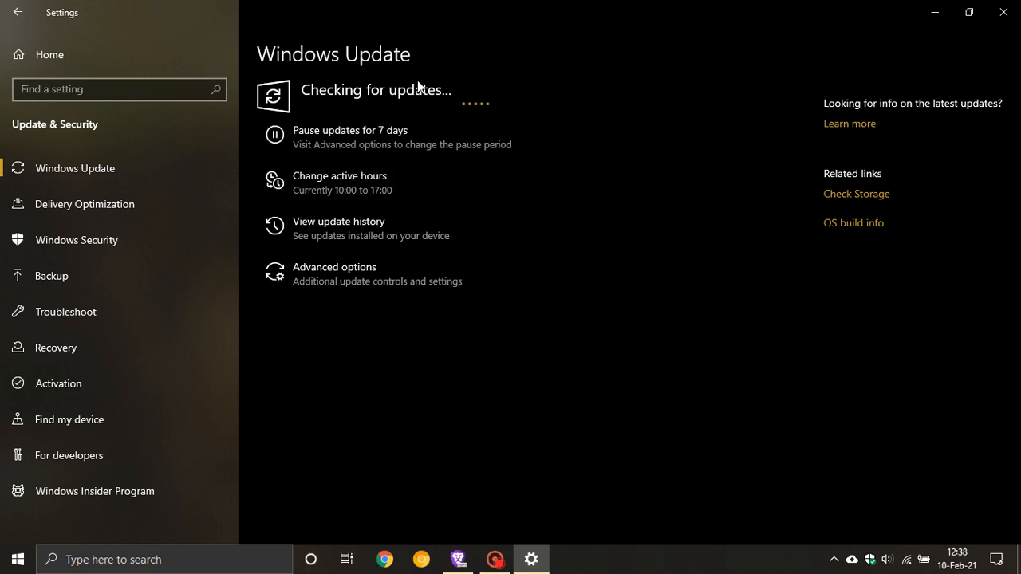
{"action": "mouse_move", "coordinate": [455, 115]}
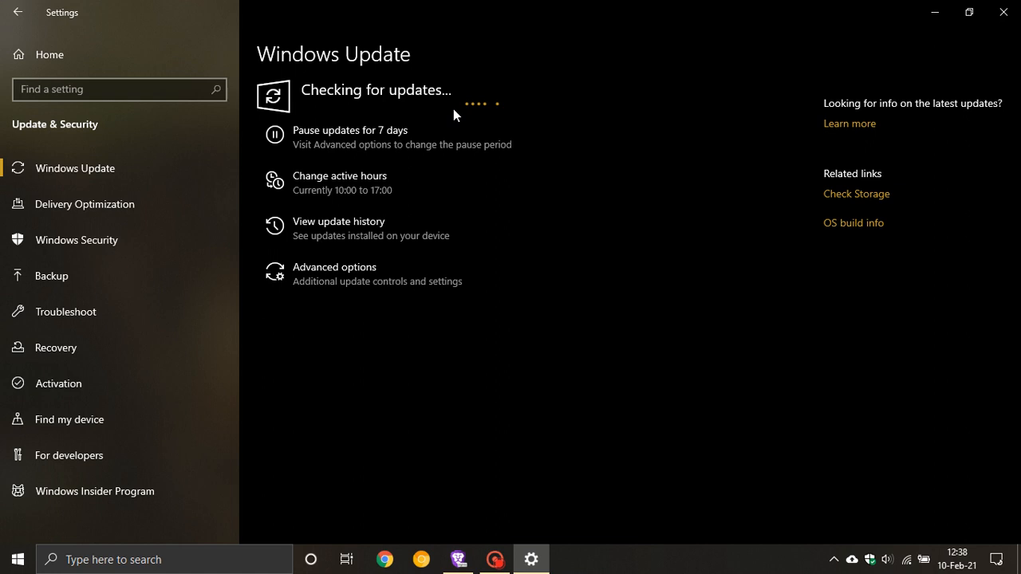
{"action": "mouse_move", "coordinate": [387, 228]}
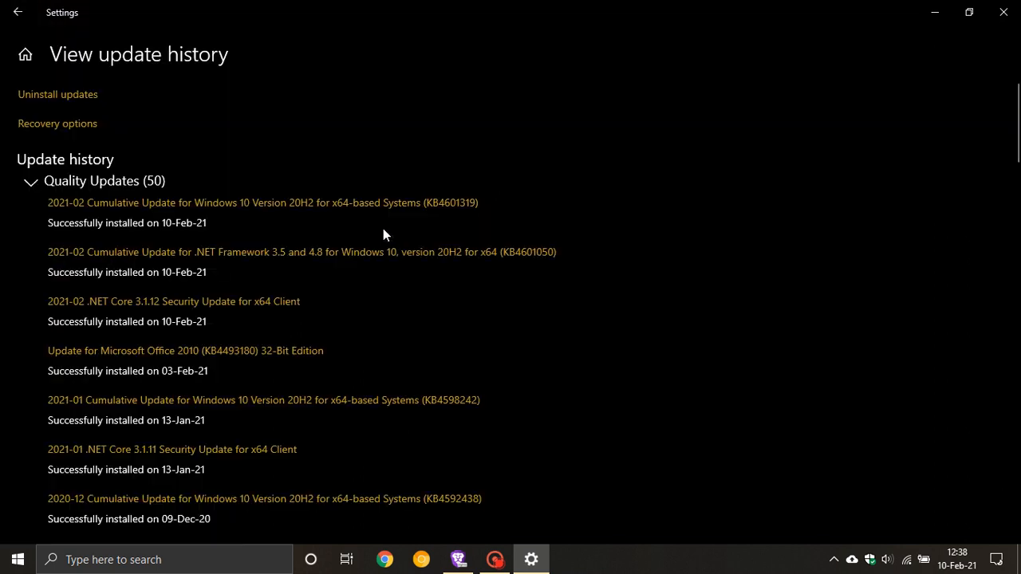
{"action": "mouse_move", "coordinate": [59, 213]}
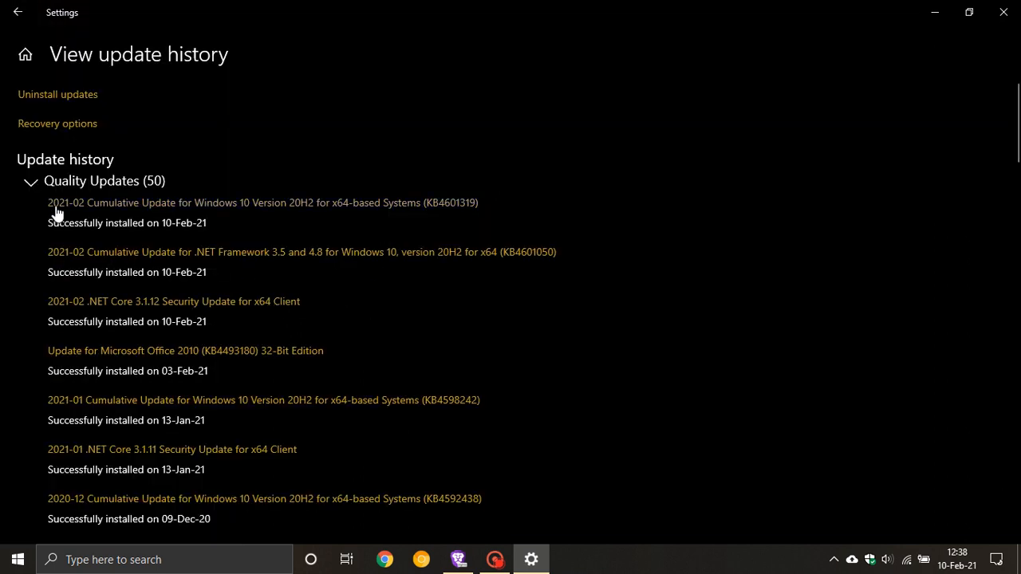
{"action": "mouse_move", "coordinate": [165, 219]}
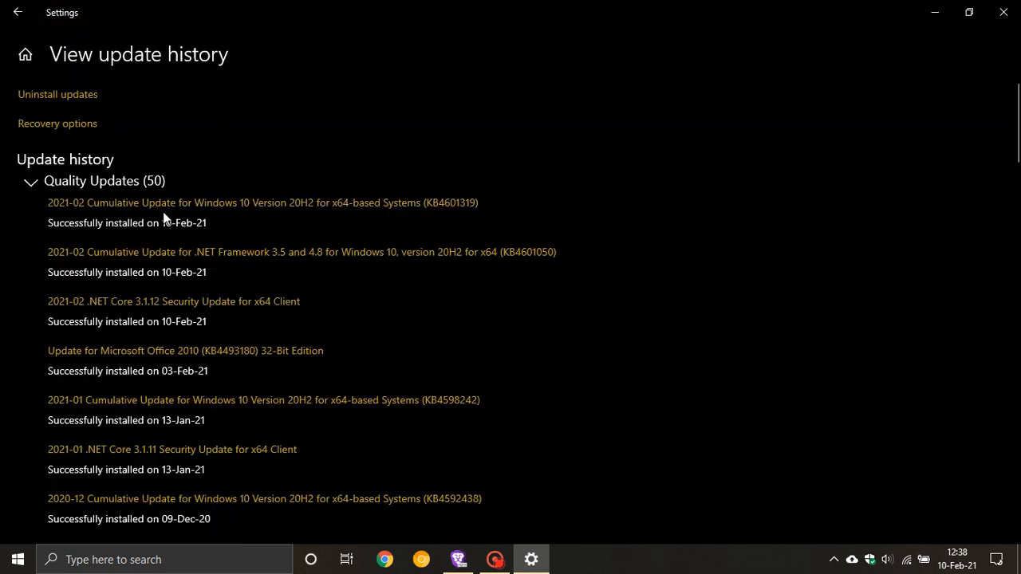
{"action": "mouse_move", "coordinate": [403, 244]}
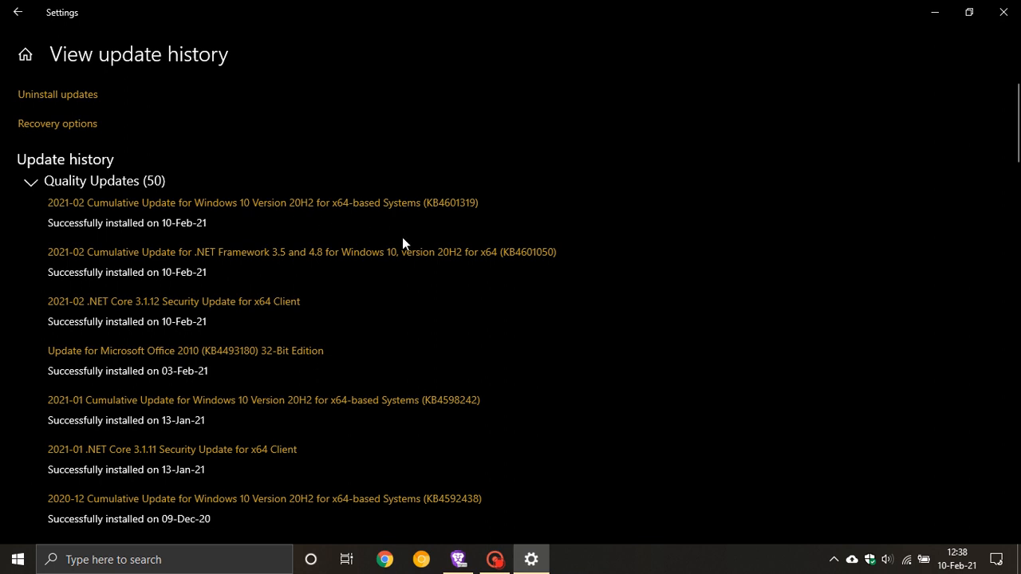
{"action": "mouse_move", "coordinate": [451, 215]}
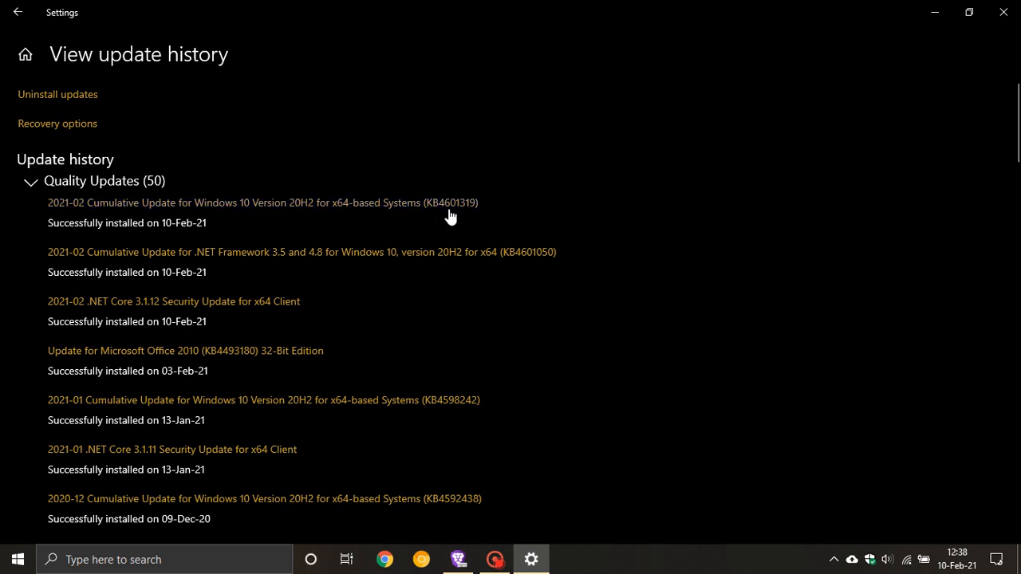
{"action": "mouse_move", "coordinate": [475, 214]}
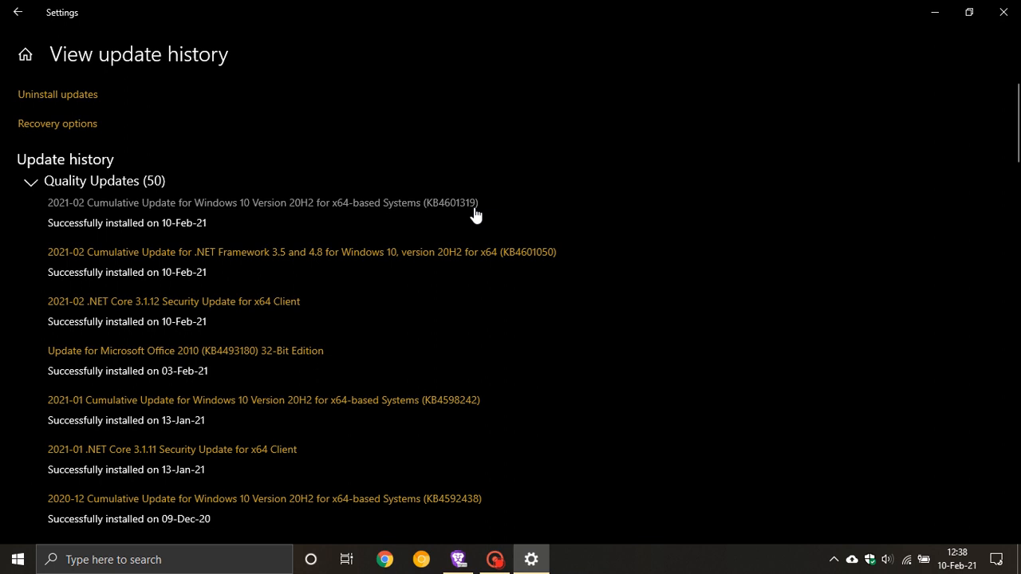
{"action": "mouse_move", "coordinate": [449, 227]}
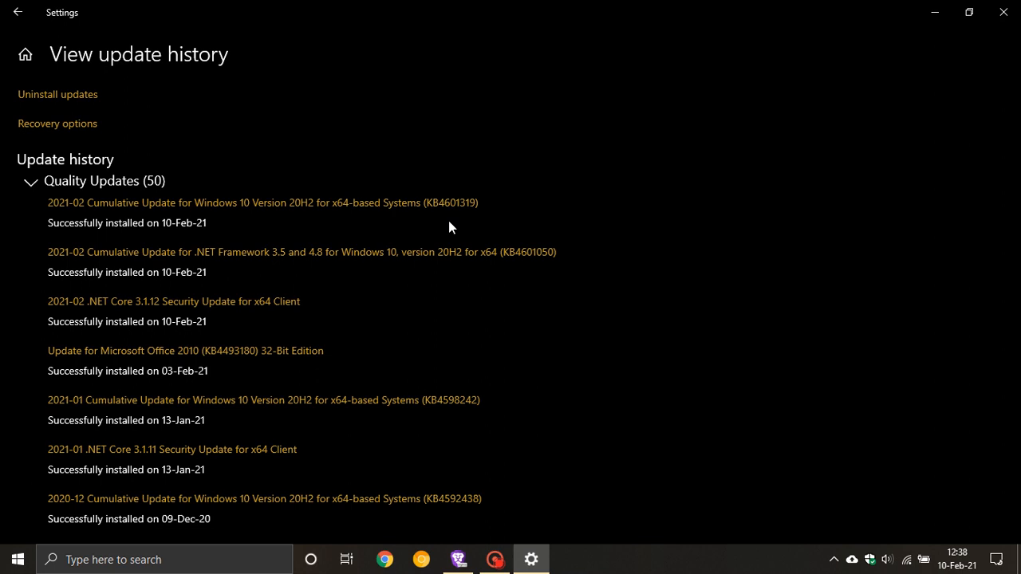
{"action": "mouse_move", "coordinate": [108, 272]}
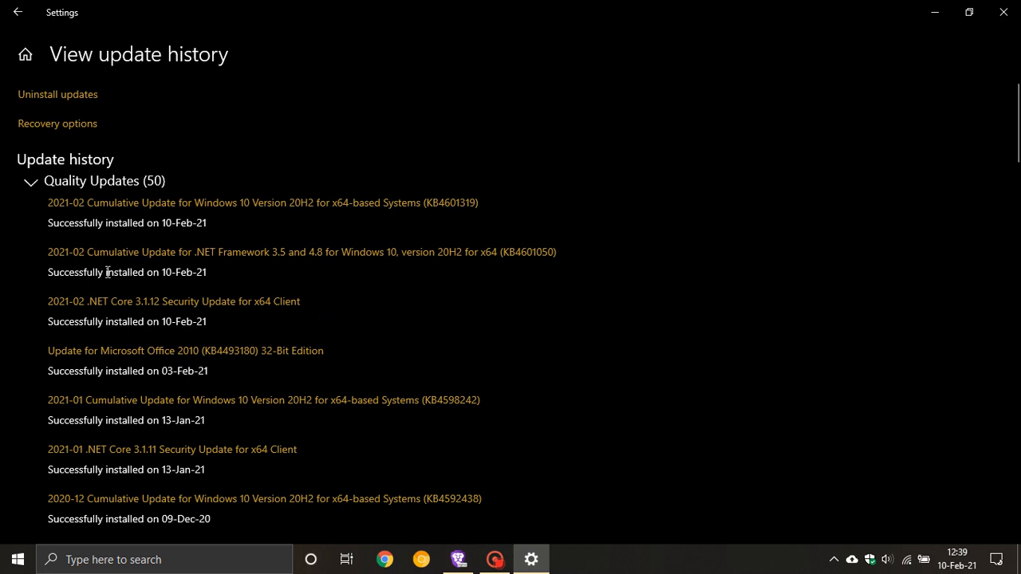
{"action": "mouse_move", "coordinate": [196, 262]}
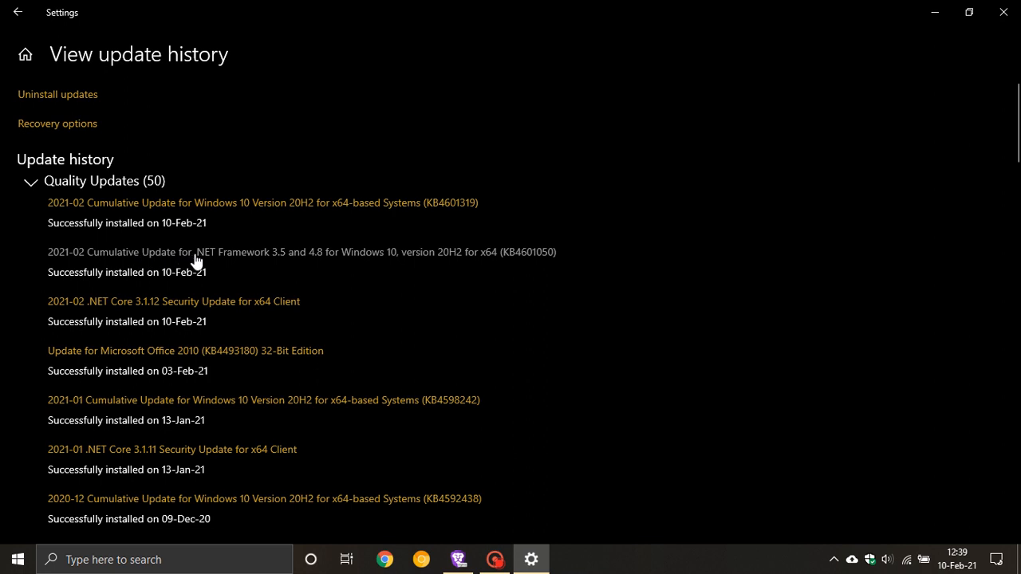
{"action": "mouse_move", "coordinate": [323, 269]}
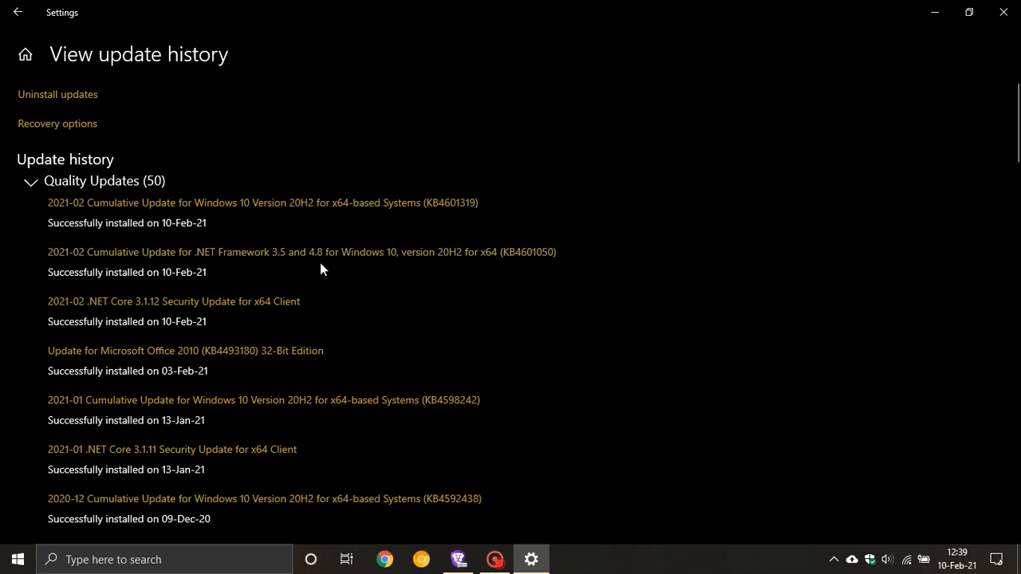
{"action": "mouse_move", "coordinate": [474, 261]}
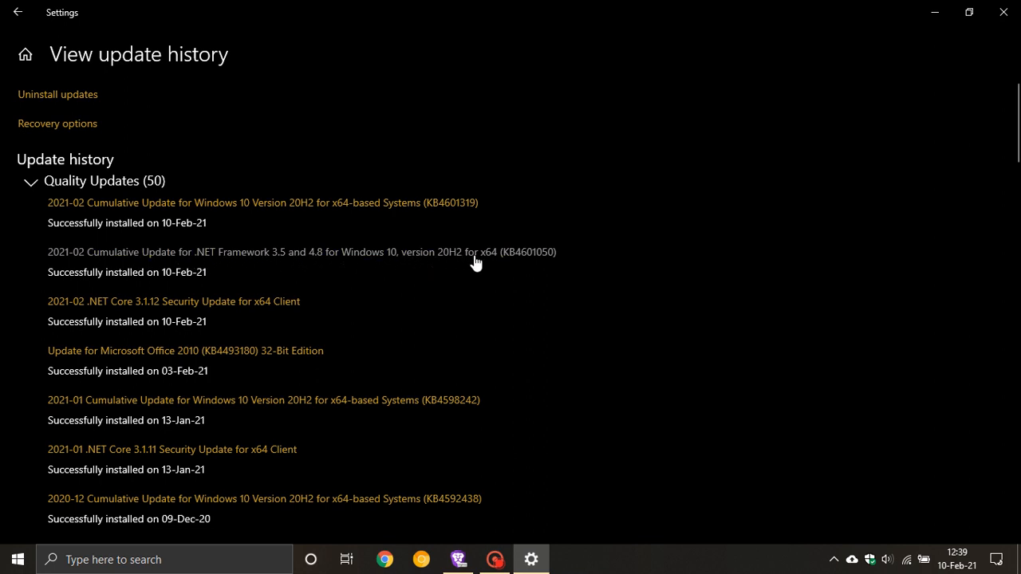
{"action": "mouse_move", "coordinate": [549, 262]}
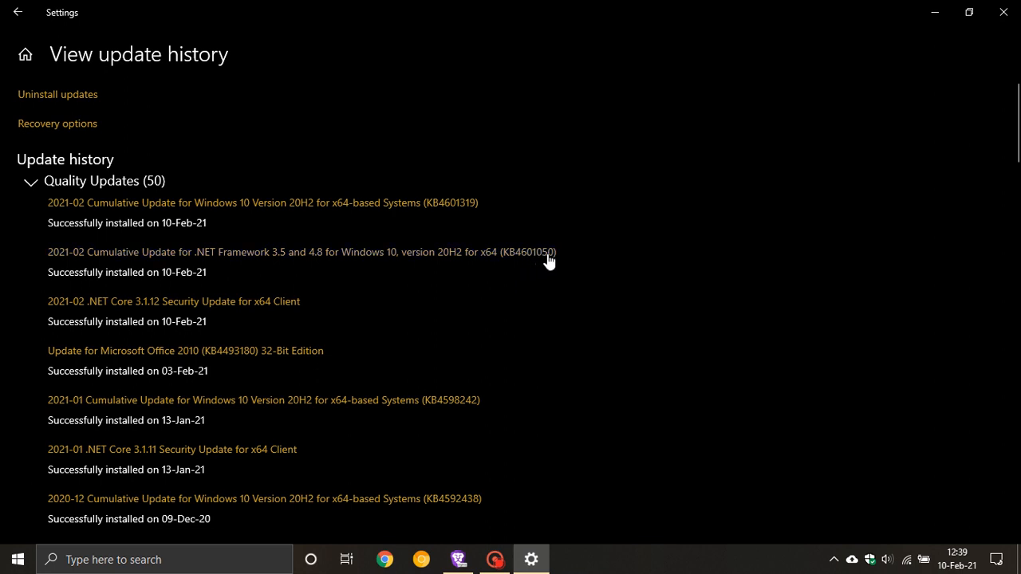
{"action": "mouse_move", "coordinate": [396, 296]}
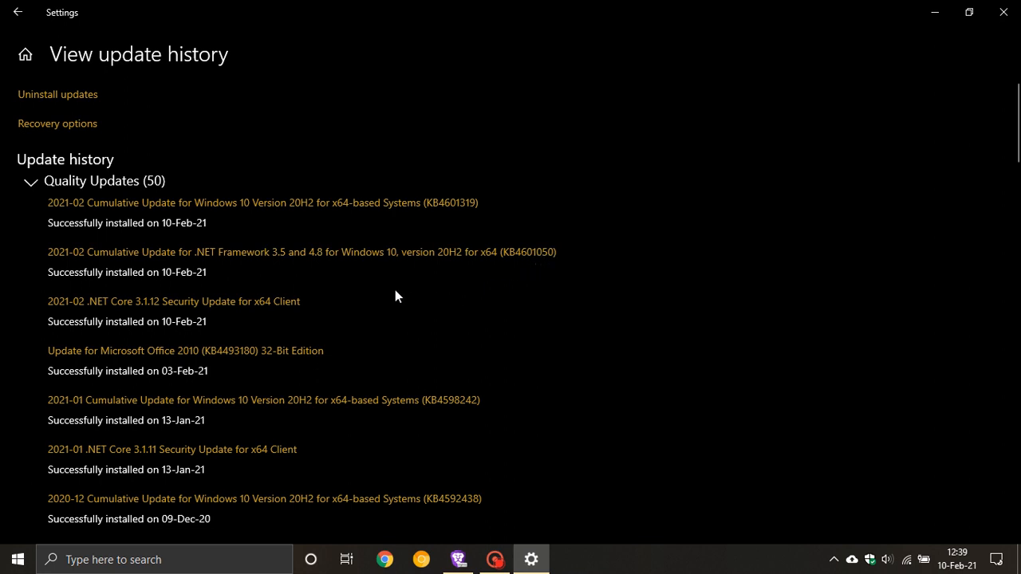
{"action": "mouse_move", "coordinate": [226, 266]}
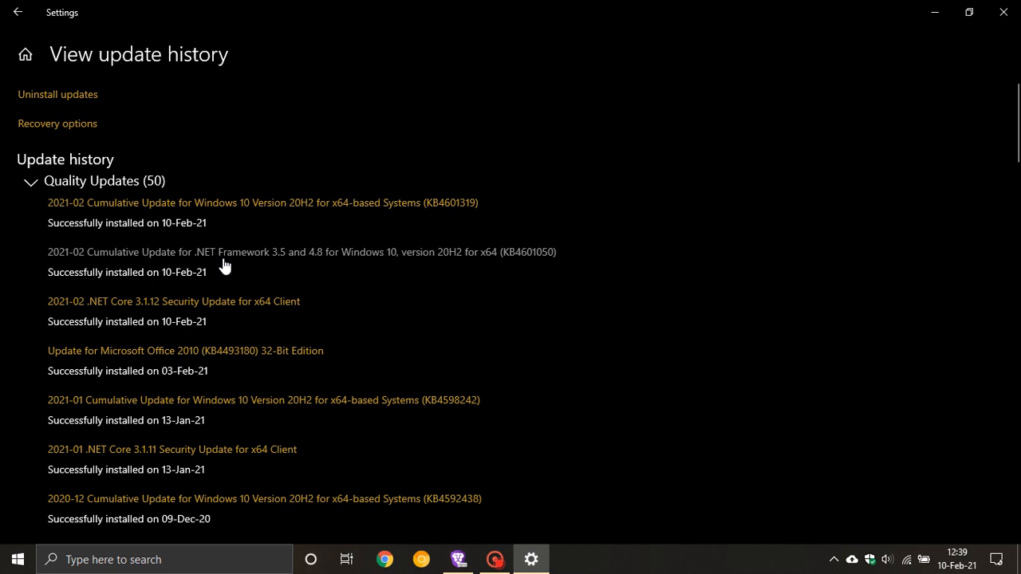
{"action": "mouse_move", "coordinate": [287, 264]}
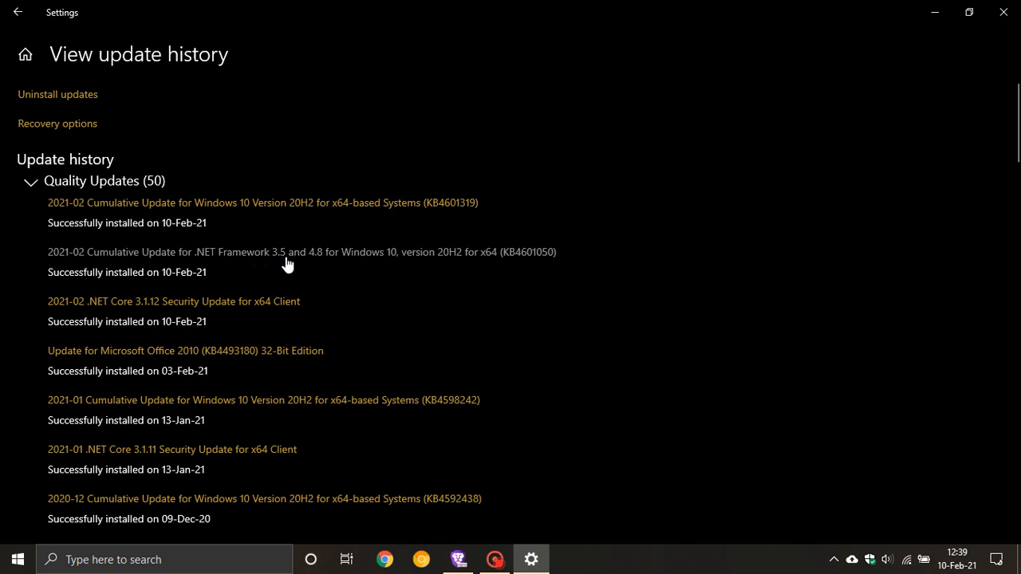
{"action": "mouse_move", "coordinate": [370, 277]}
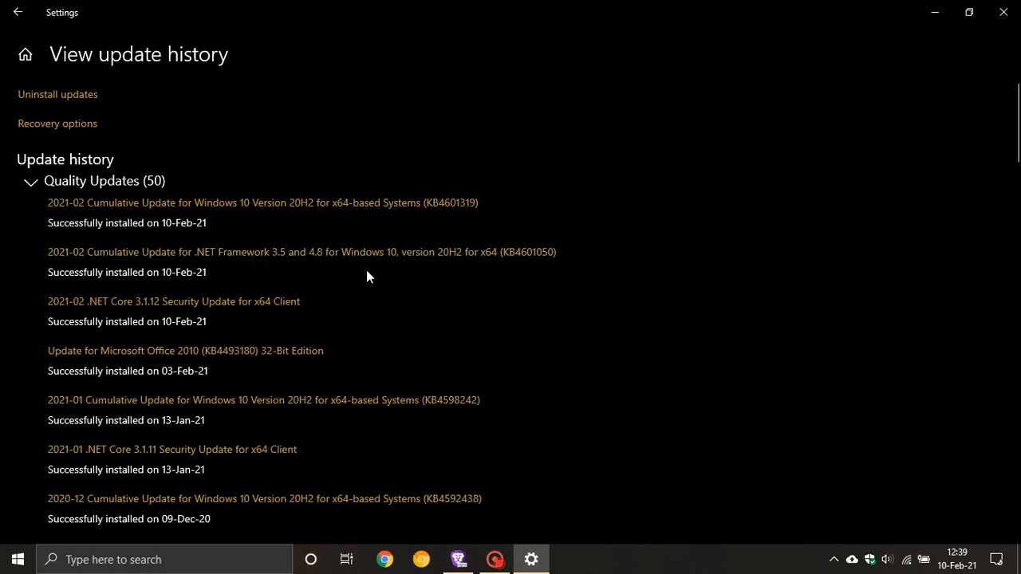
{"action": "mouse_move", "coordinate": [369, 264]}
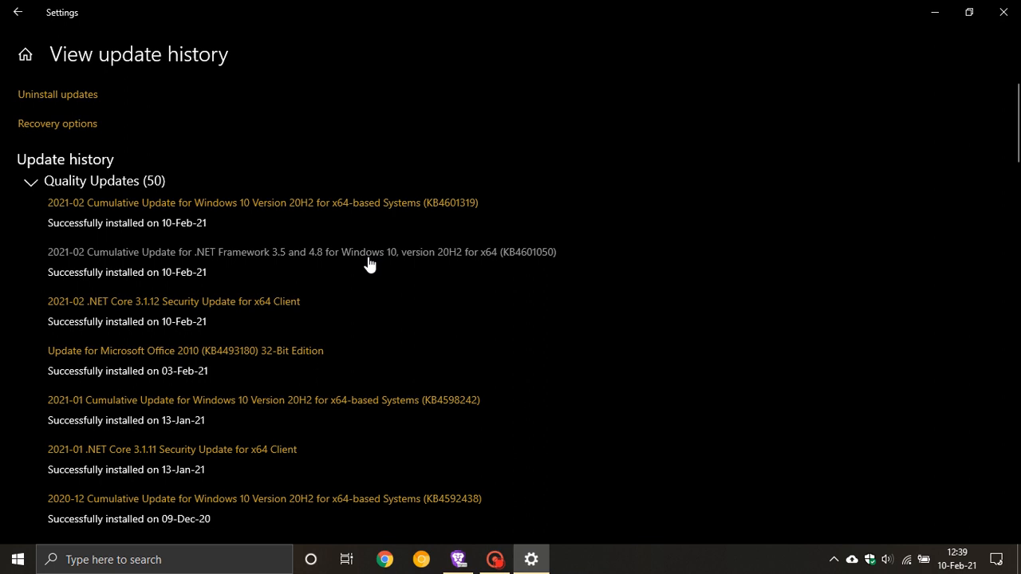
{"action": "mouse_move", "coordinate": [422, 293]}
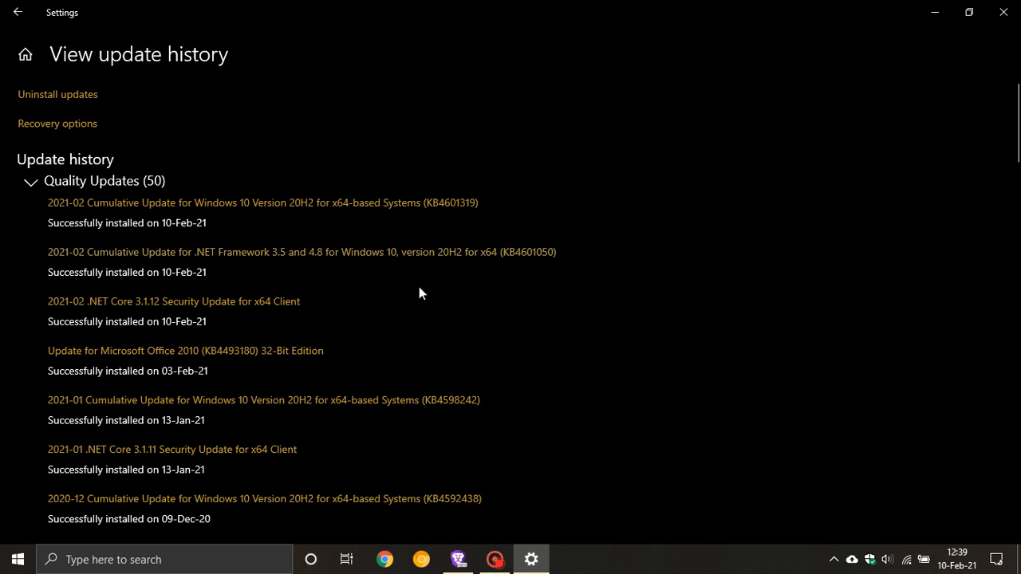
{"action": "mouse_move", "coordinate": [260, 266]}
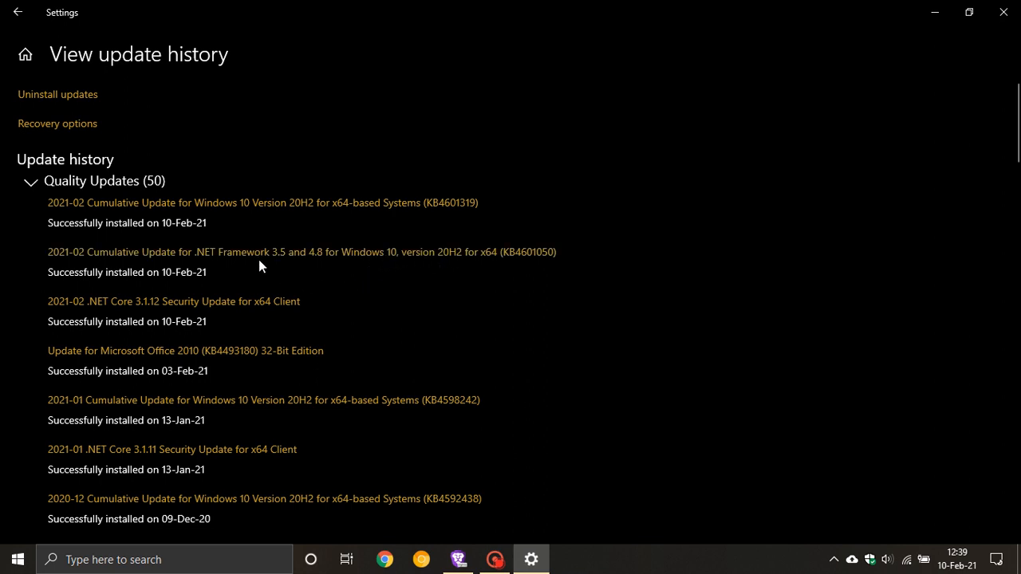
{"action": "mouse_move", "coordinate": [420, 243]}
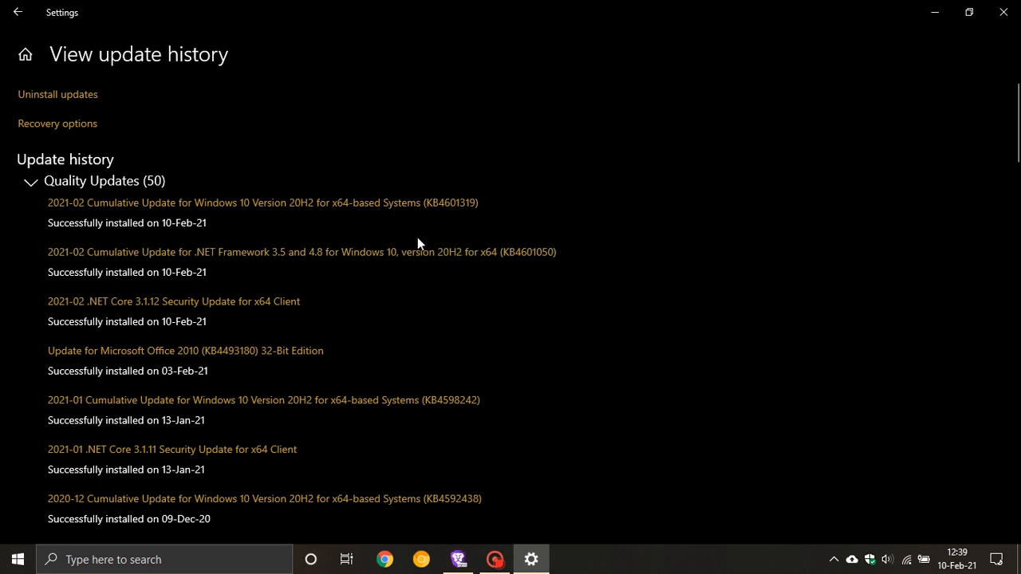
{"action": "mouse_move", "coordinate": [331, 261]}
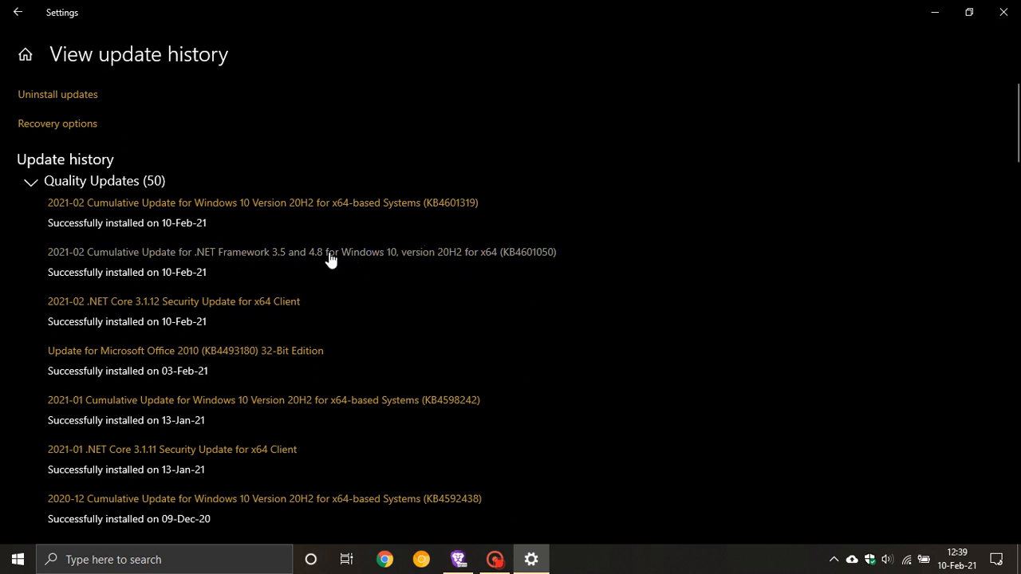
{"action": "mouse_move", "coordinate": [511, 325]}
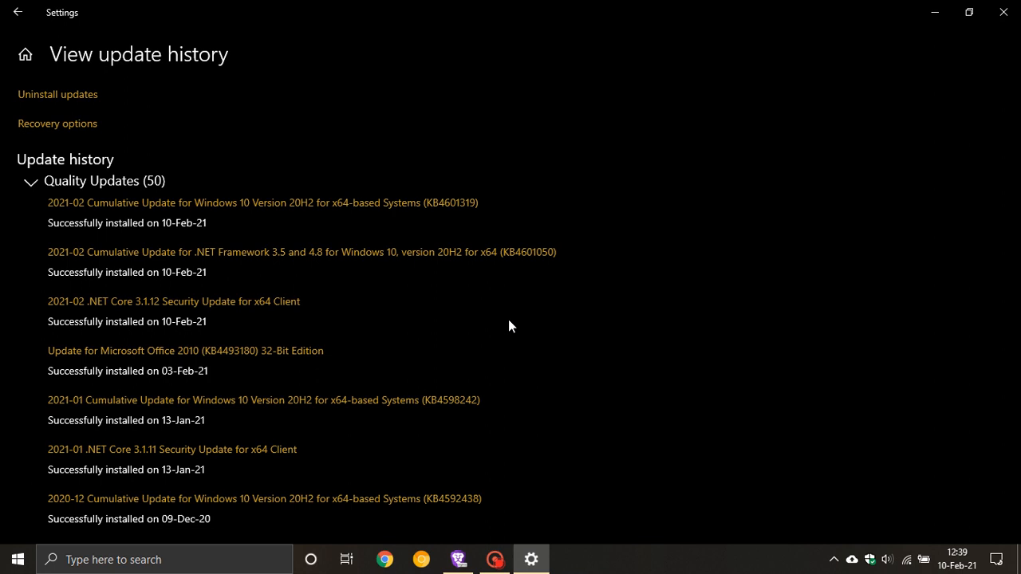
{"action": "mouse_move", "coordinate": [465, 312]}
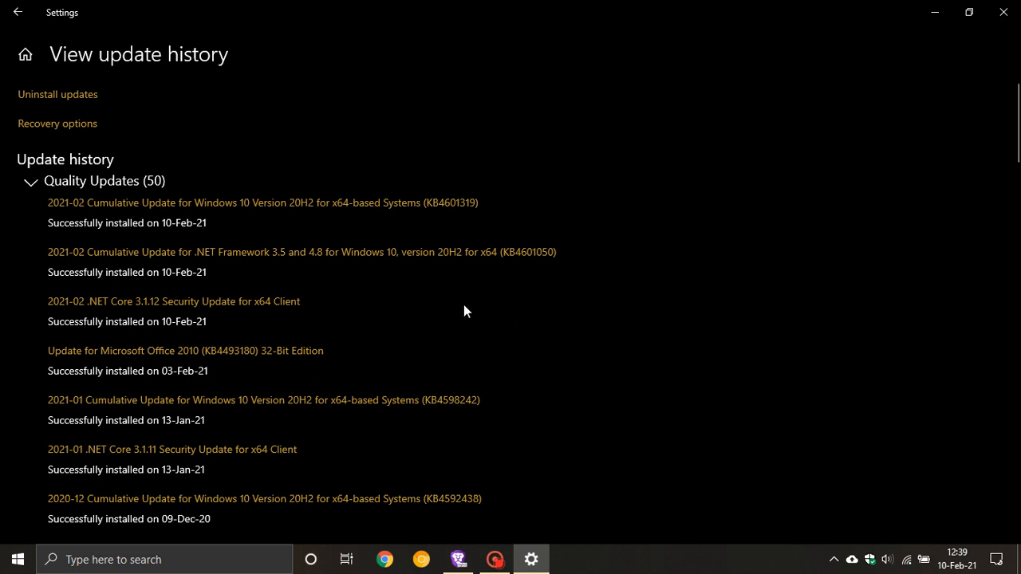
{"action": "mouse_move", "coordinate": [473, 310]}
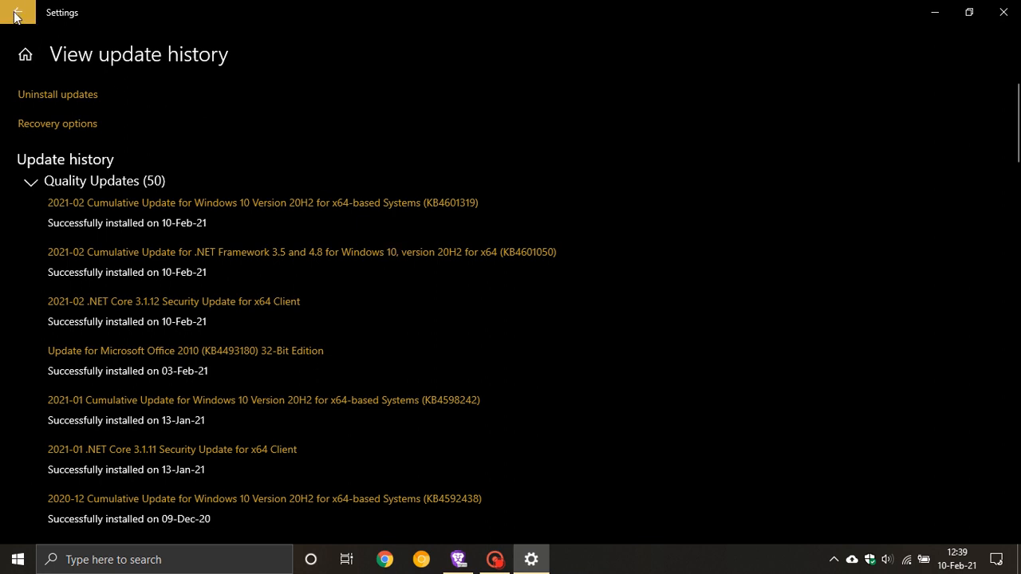
Step: Return to the Windows Update overview and reopen the installed update history list
{"action": "left_click", "coordinate": [17, 12]}
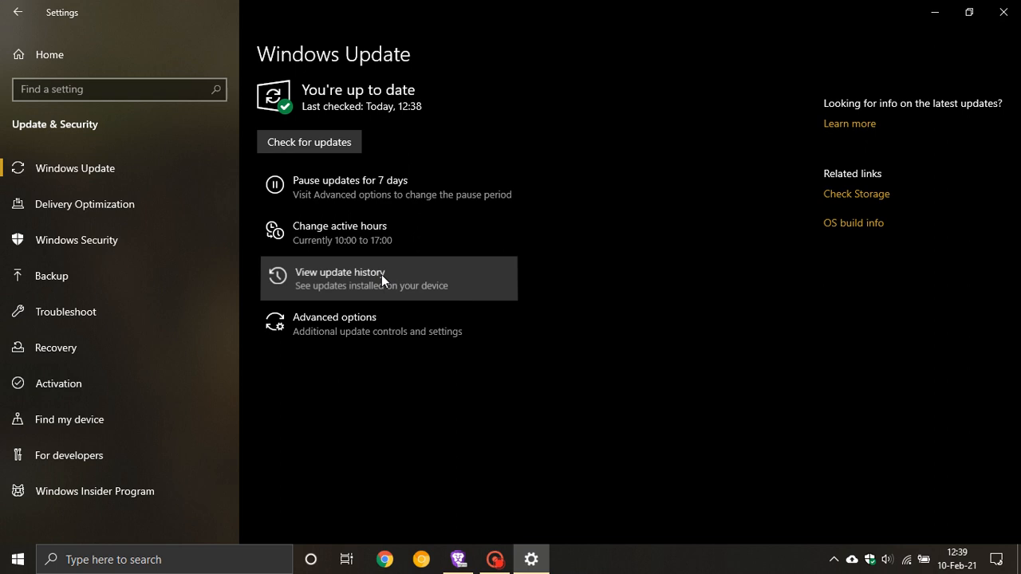
{"action": "left_click", "coordinate": [340, 278]}
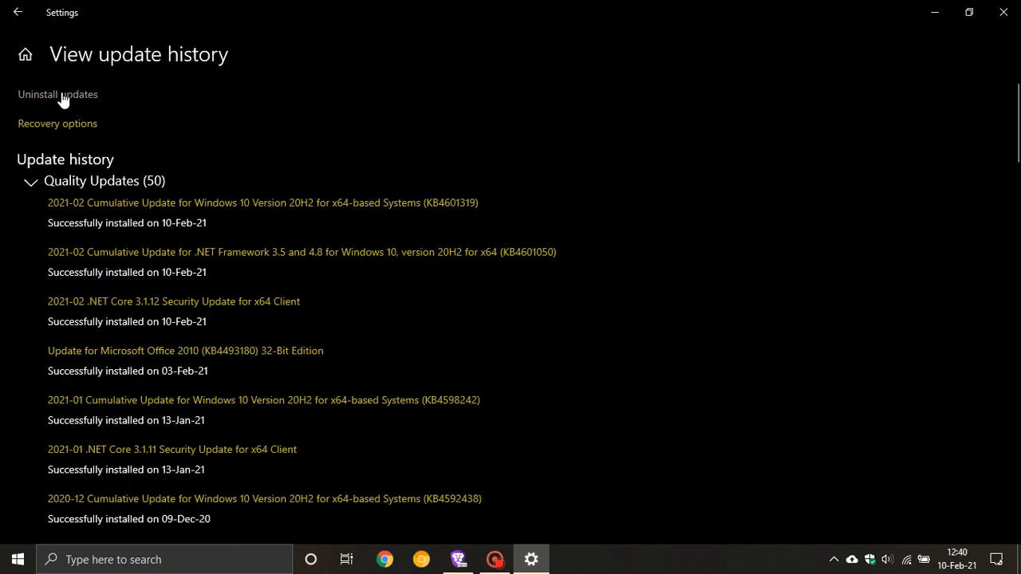
{"action": "left_click", "coordinate": [58, 95]}
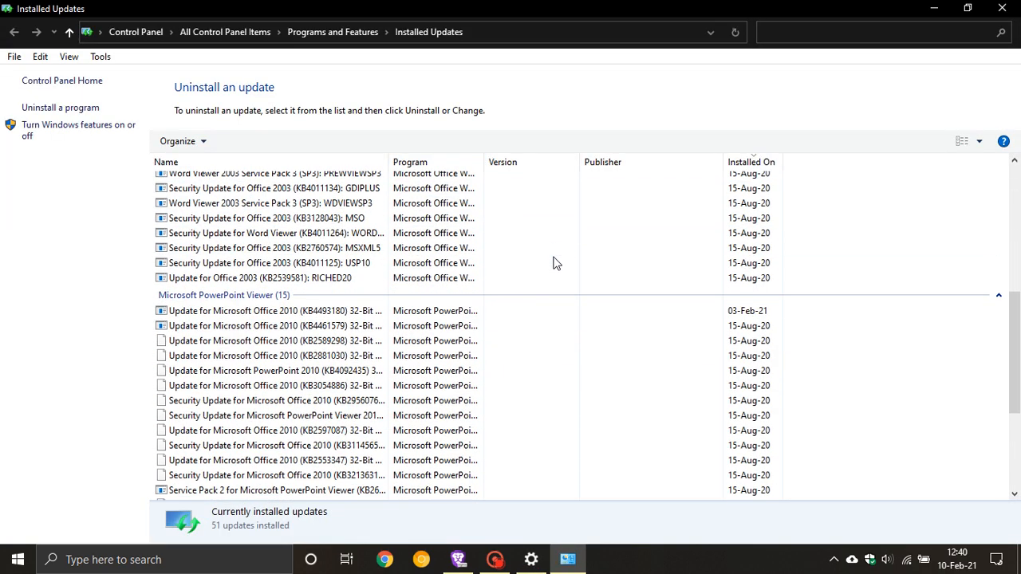
{"action": "scroll", "scroll_direction": "down", "scroll_amount": 3}
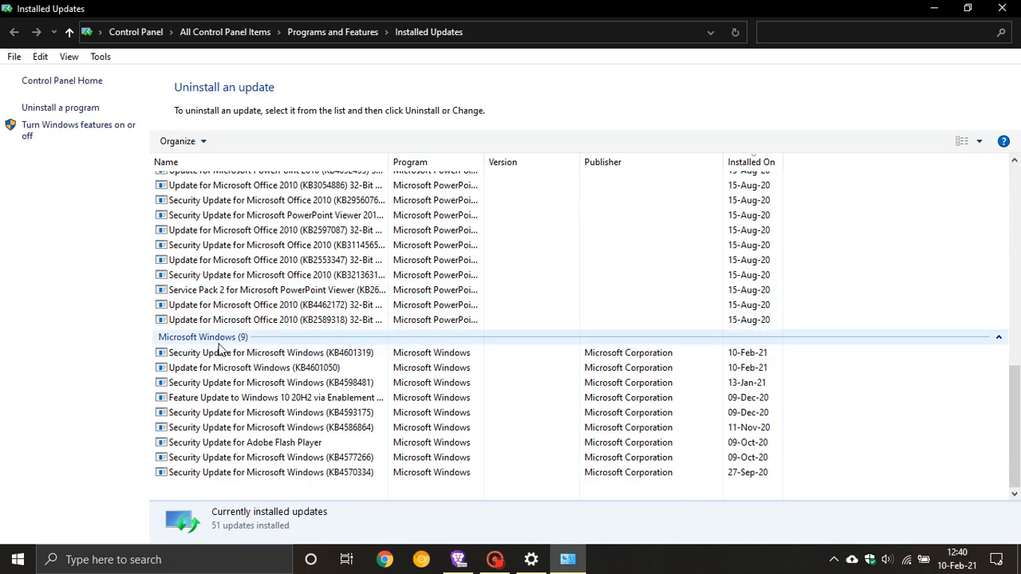
{"action": "left_click", "coordinate": [251, 367]}
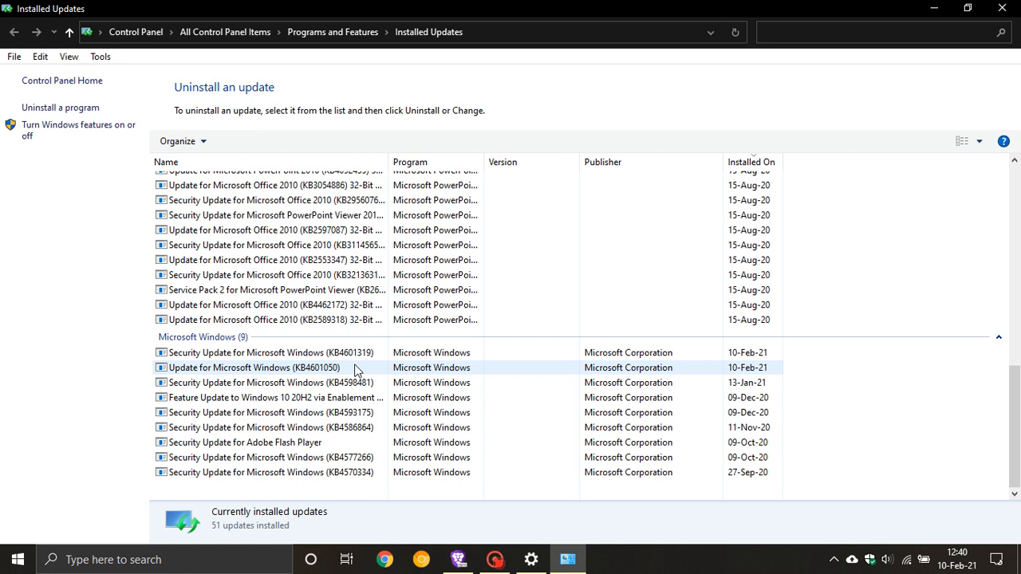
{"action": "mouse_move", "coordinate": [237, 374]}
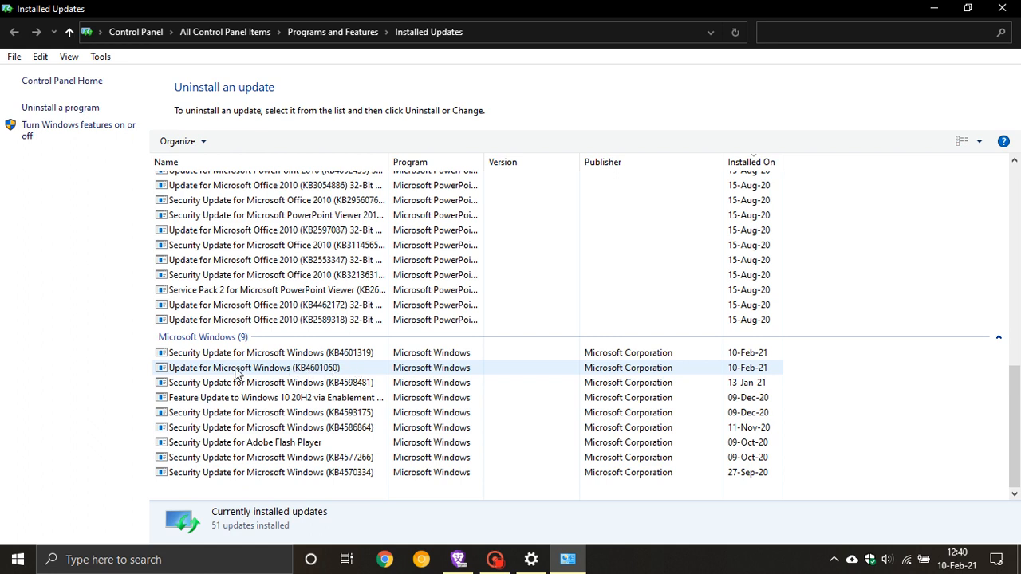
{"action": "mouse_move", "coordinate": [323, 377]}
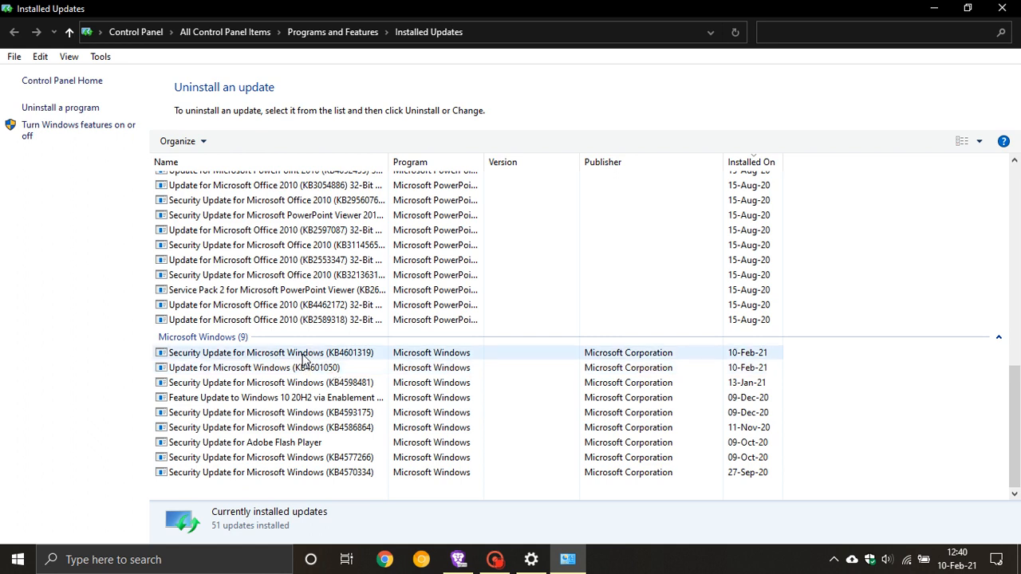
{"action": "left_click", "coordinate": [270, 353]}
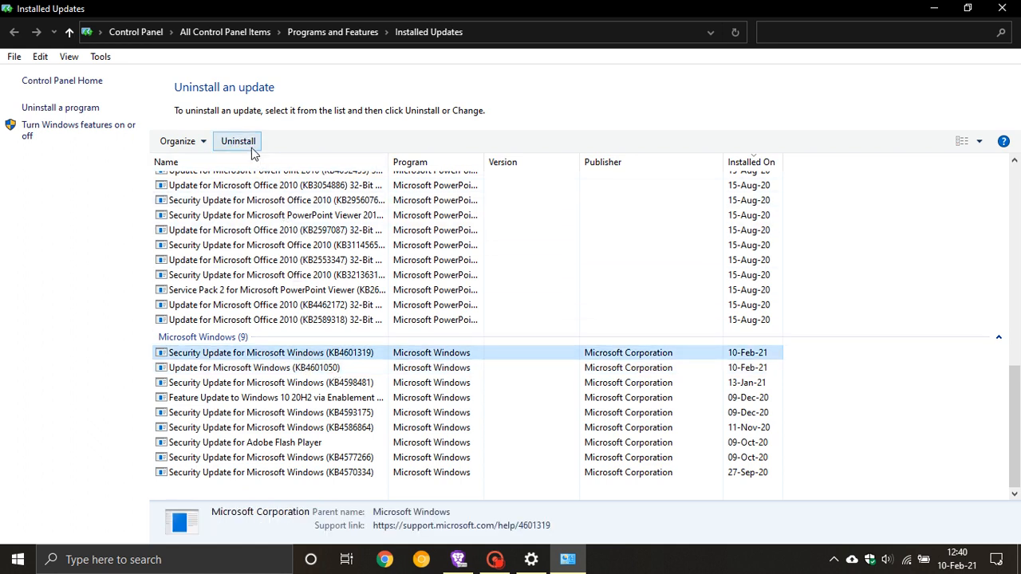
{"action": "mouse_move", "coordinate": [422, 290]}
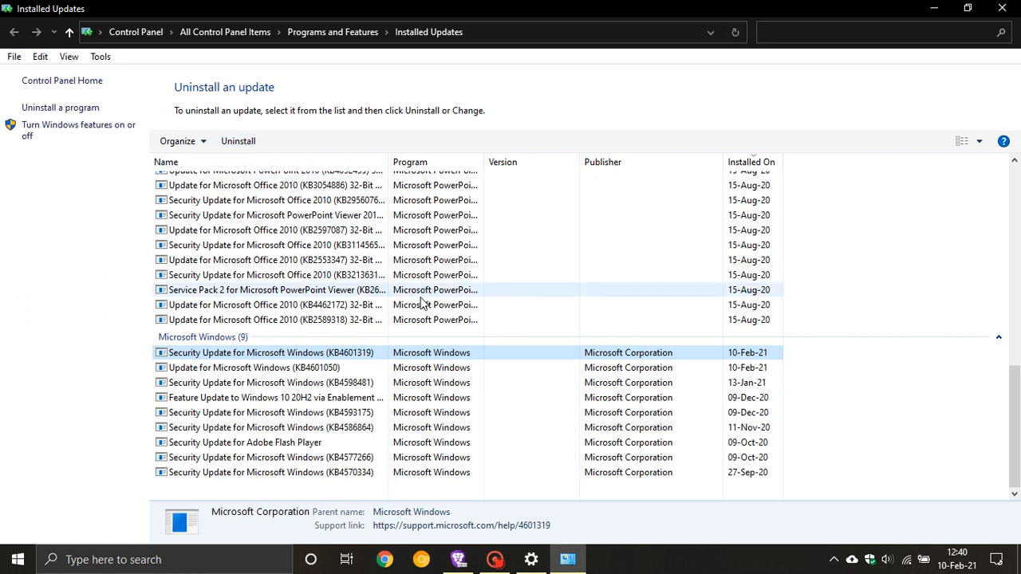
{"action": "mouse_move", "coordinate": [423, 304]}
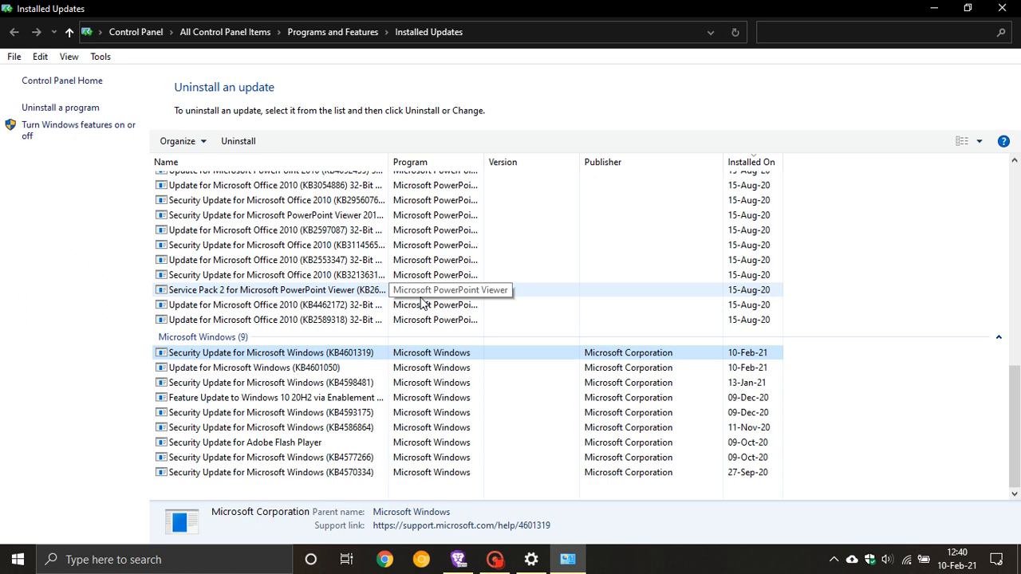
{"action": "mouse_move", "coordinate": [347, 375]}
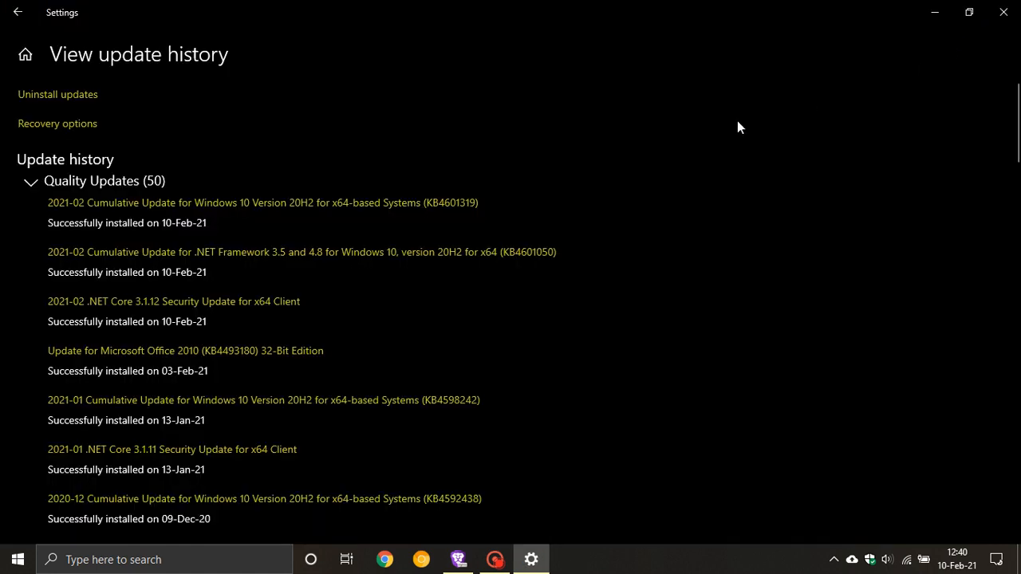
Step: Navigate from Windows Update to System and show the PC's About page
{"action": "left_click", "coordinate": [18, 12]}
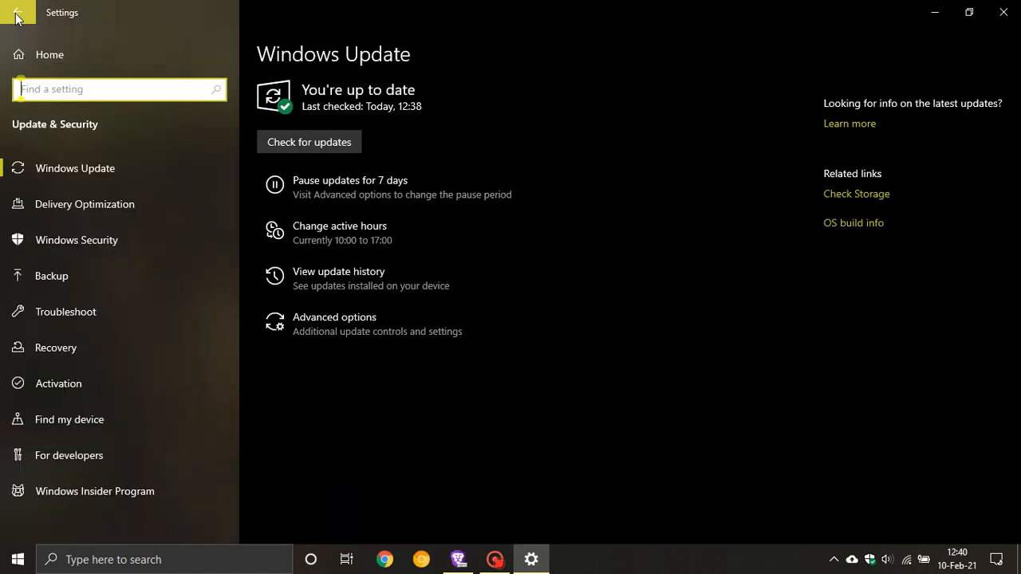
{"action": "left_click", "coordinate": [16, 18]}
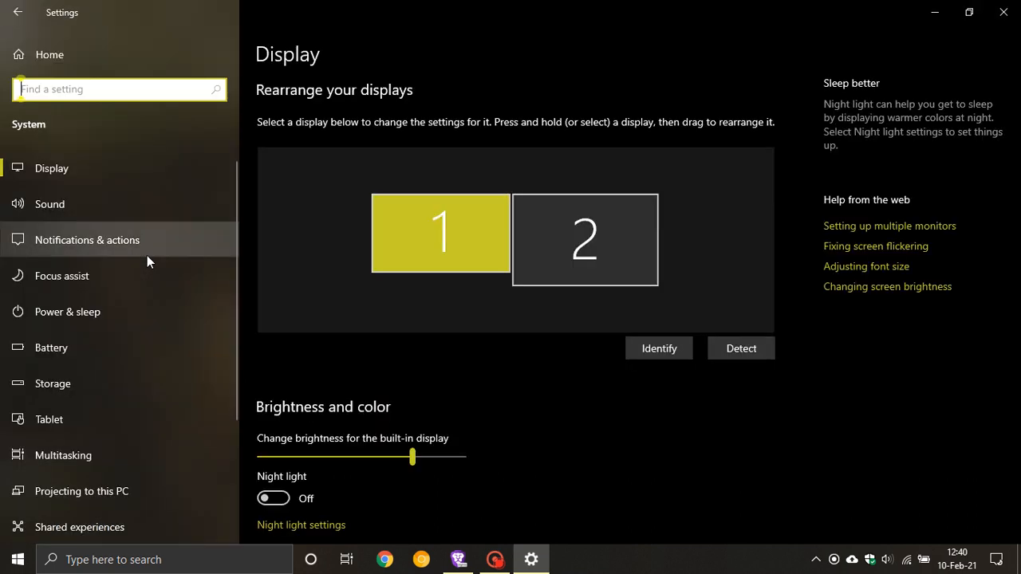
{"action": "scroll", "scroll_direction": "down", "scroll_amount": 3}
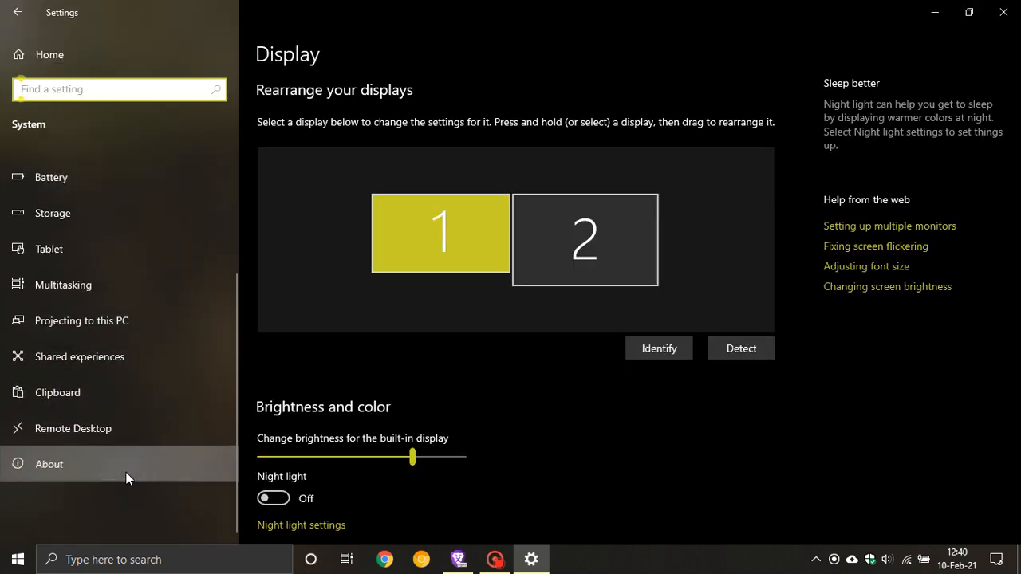
{"action": "left_click", "coordinate": [49, 464]}
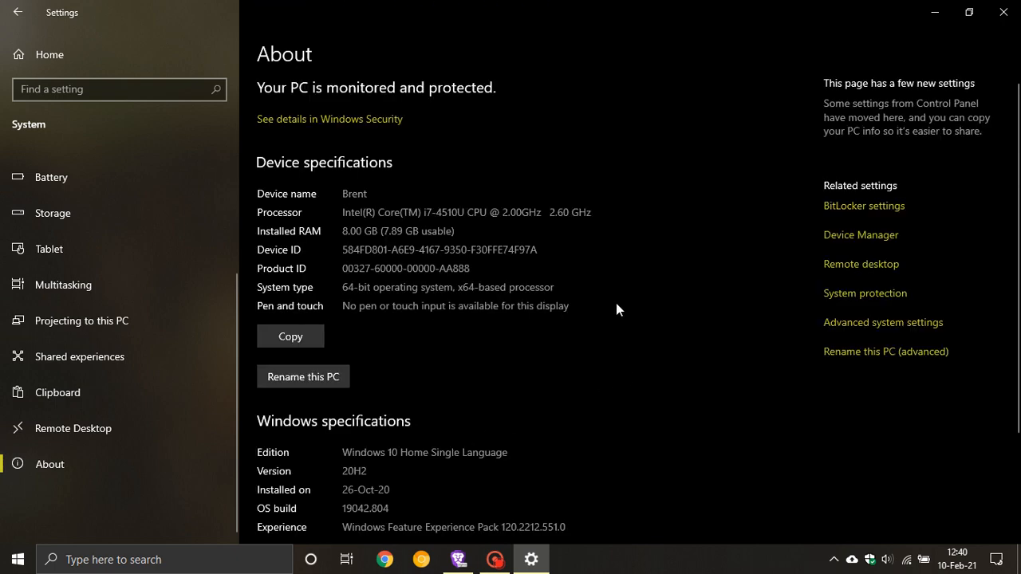
Step: Scroll the About page down to the Windows specifications showing OS build 19042.804
{"action": "scroll", "scroll_direction": "down", "scroll_amount": 3}
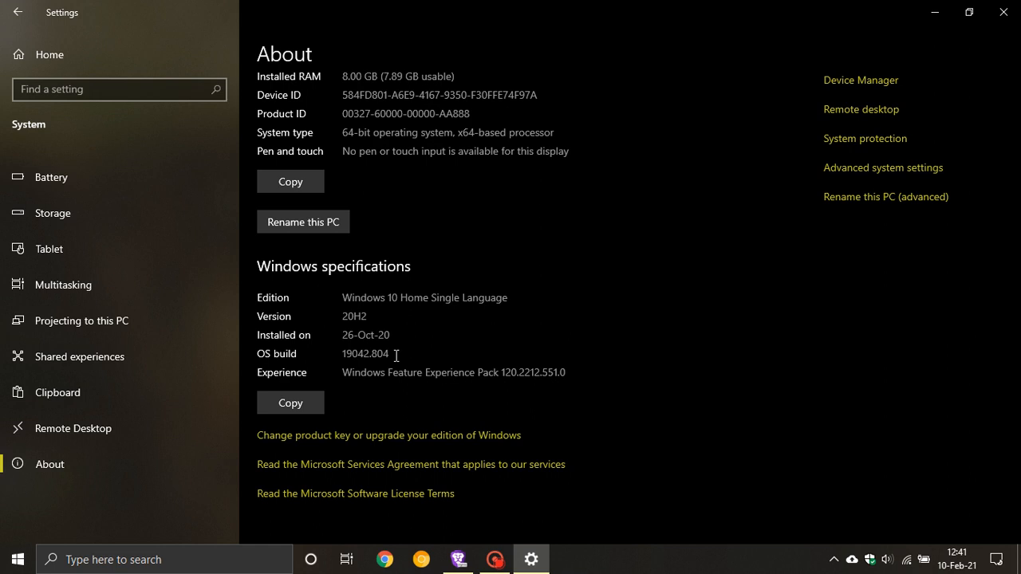
{"action": "mouse_move", "coordinate": [359, 372]}
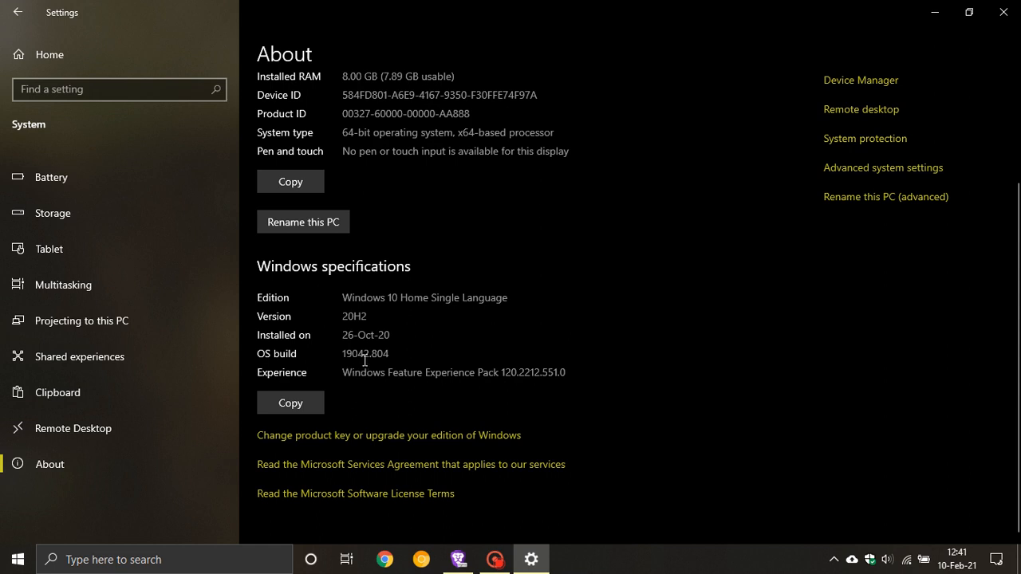
{"action": "mouse_move", "coordinate": [397, 358]}
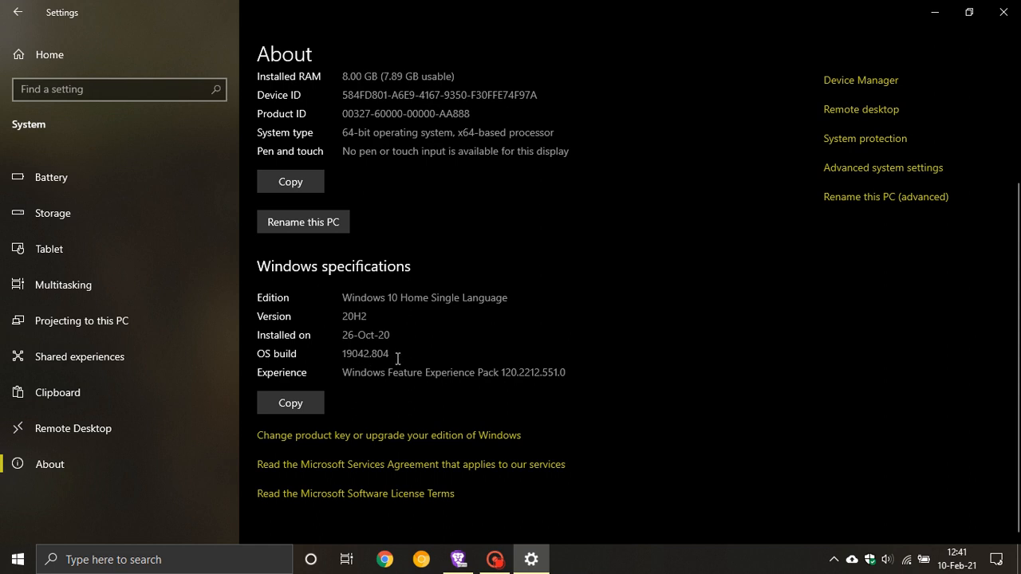
{"action": "mouse_move", "coordinate": [465, 339]}
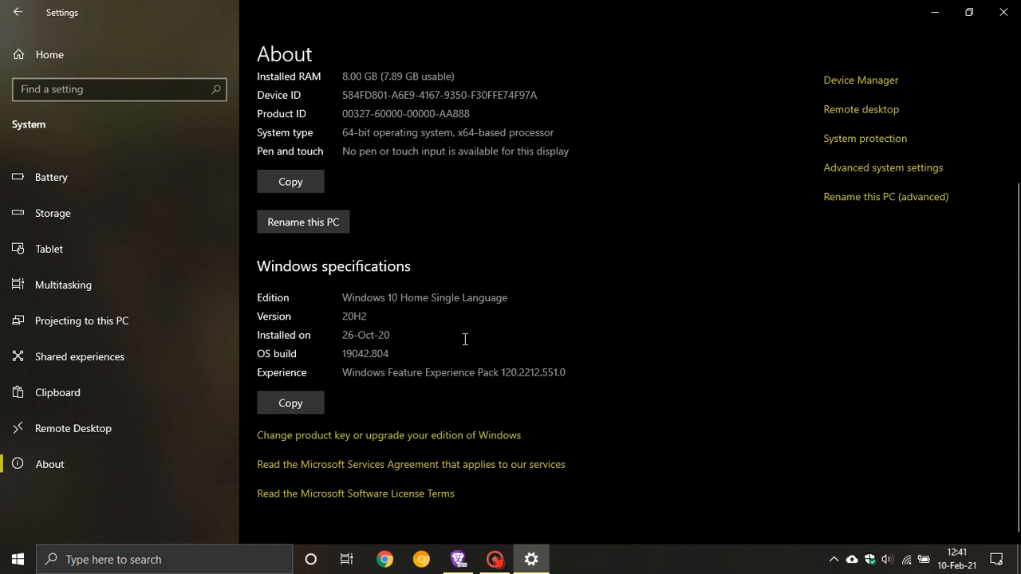
{"action": "mouse_move", "coordinate": [474, 356]}
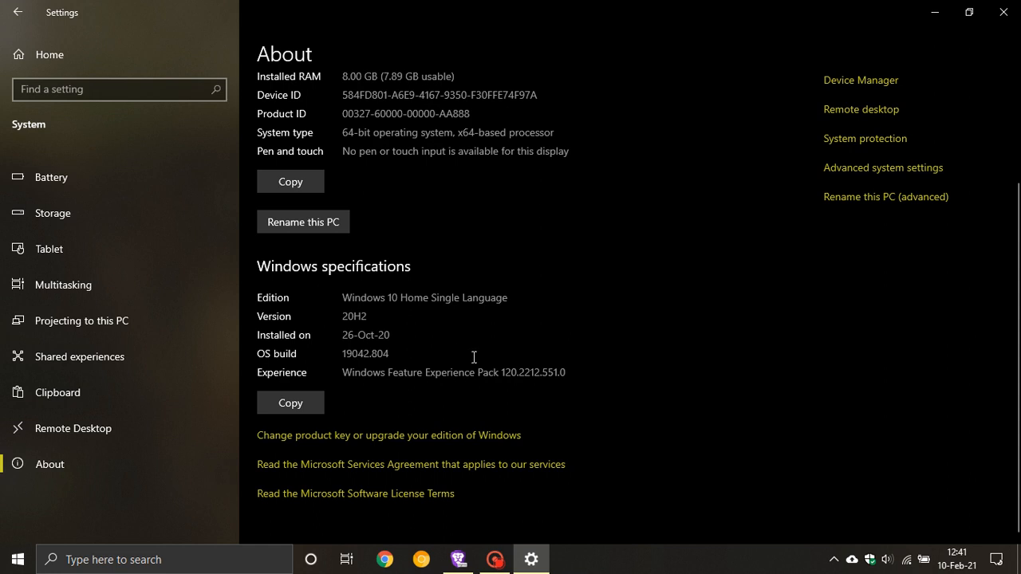
{"action": "mouse_move", "coordinate": [60, 29]}
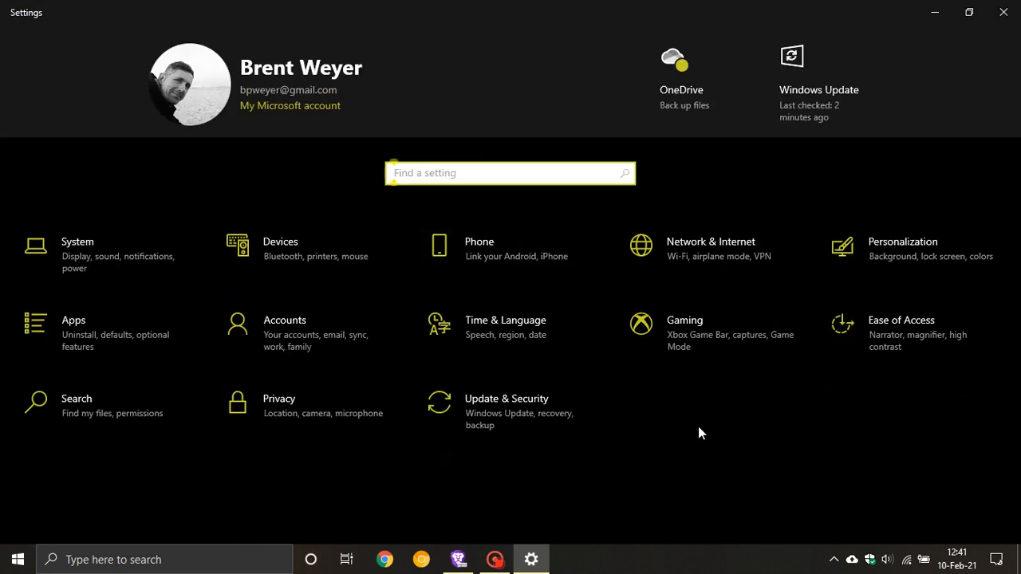
{"action": "mouse_move", "coordinate": [929, 274]}
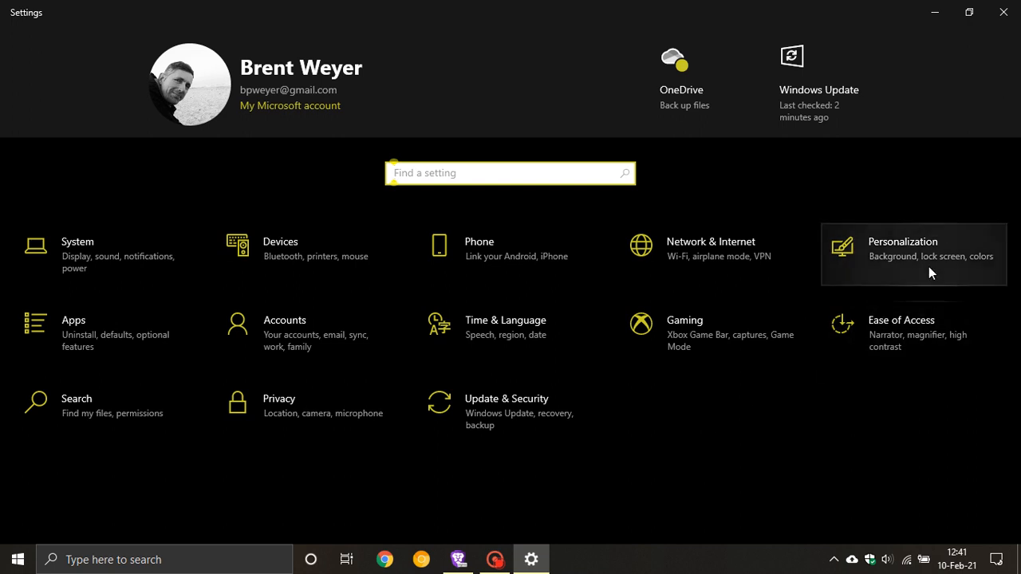
{"action": "mouse_move", "coordinate": [1003, 13]}
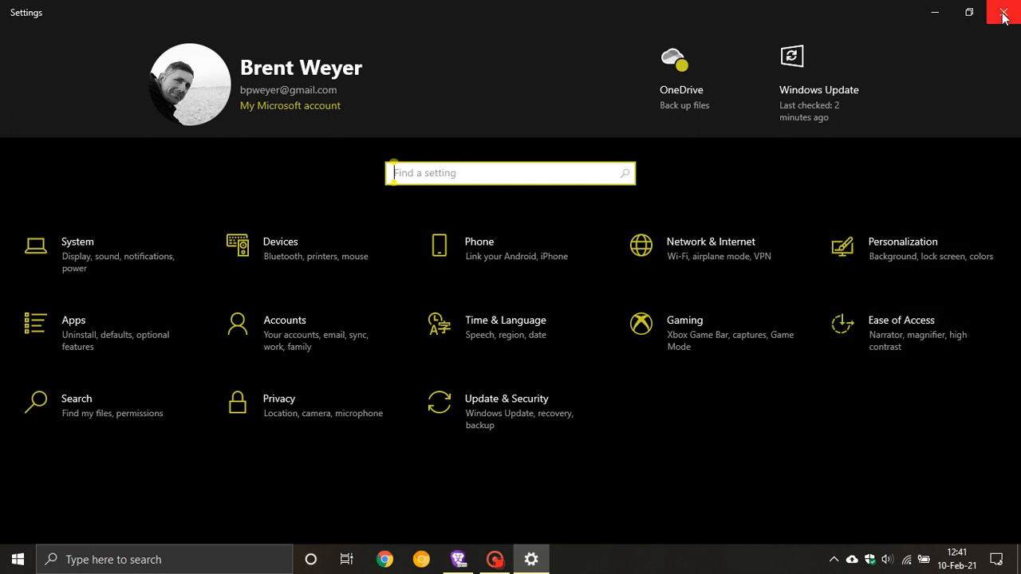
Step: Close the Settings window, leaving the desktop showing
{"action": "left_click", "coordinate": [1003, 12]}
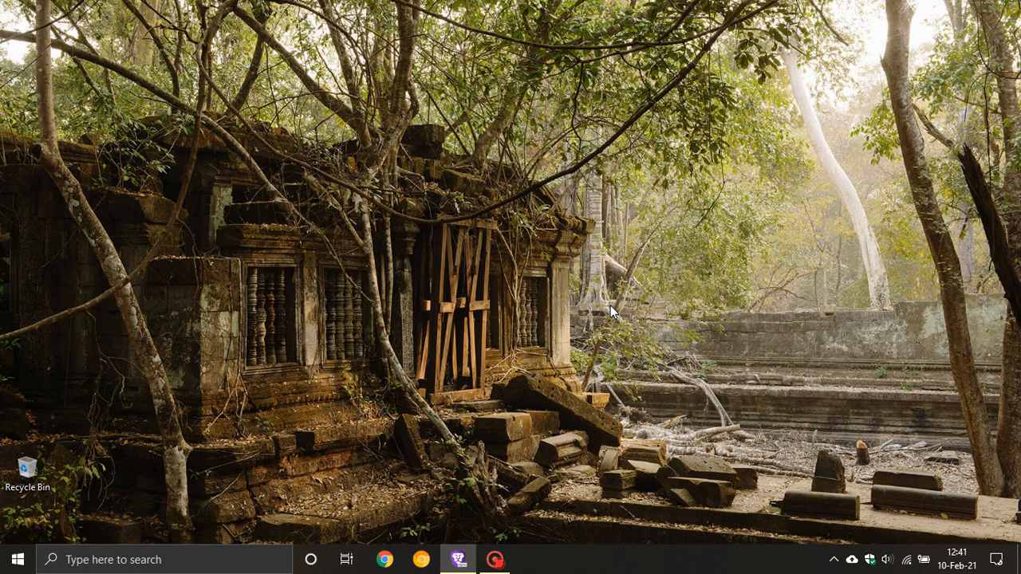
{"action": "mouse_move", "coordinate": [557, 287]}
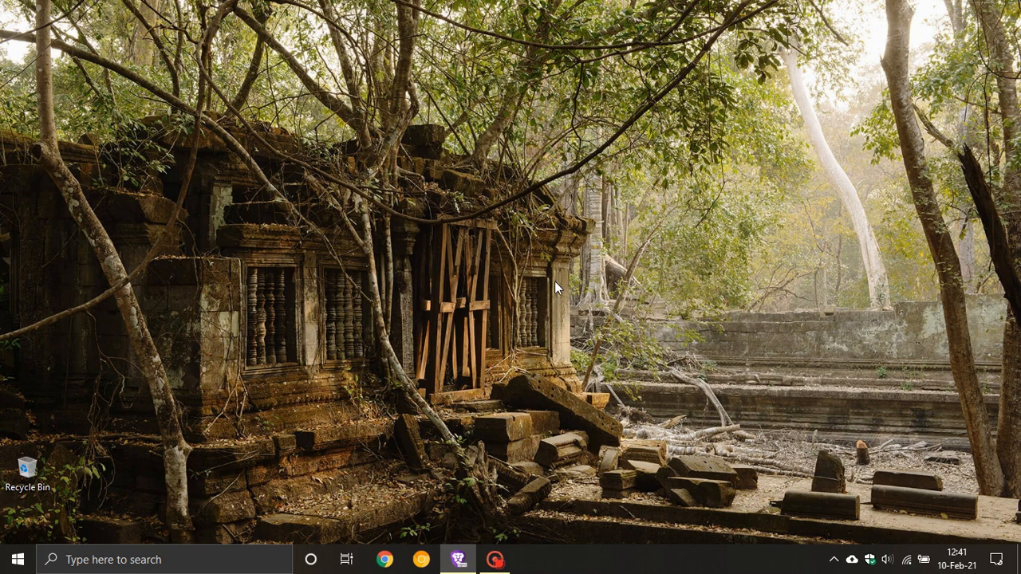
{"action": "mouse_move", "coordinate": [426, 270]}
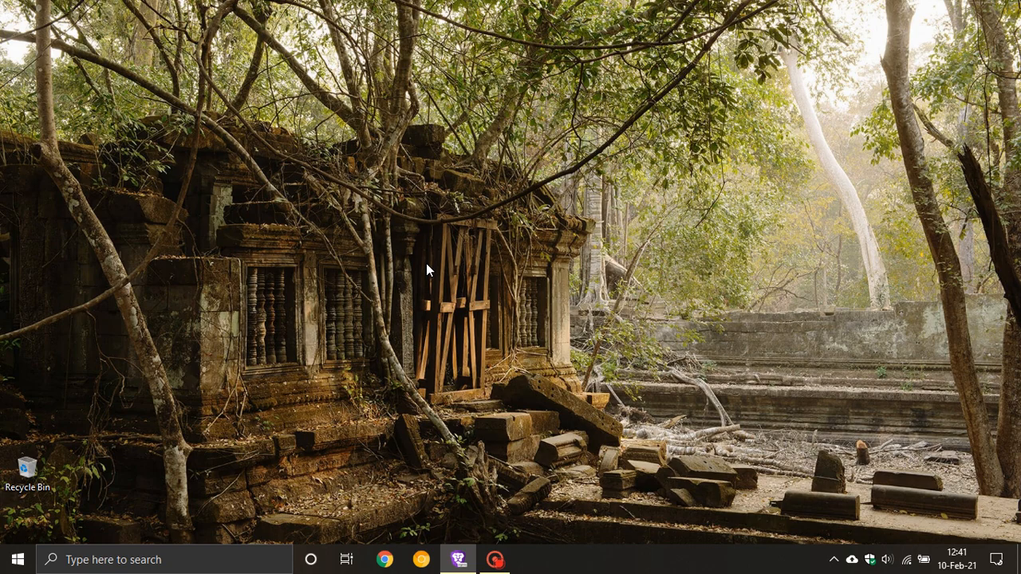